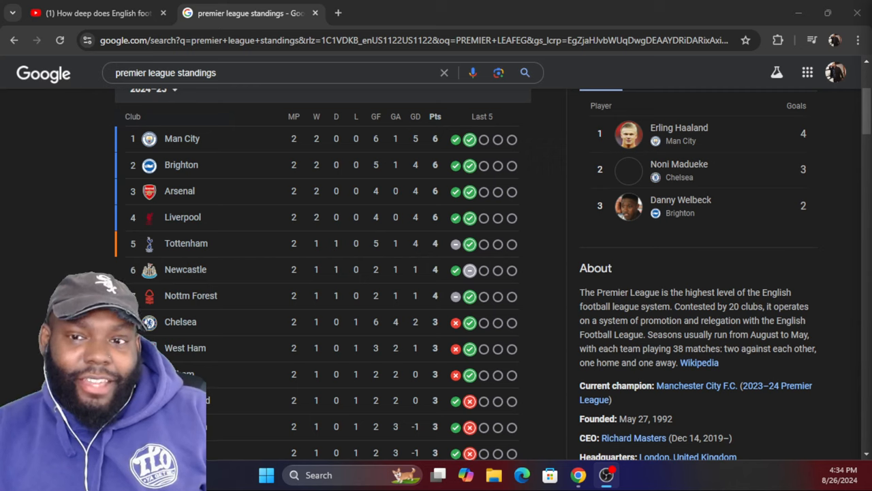
mouse_move(531, 26)
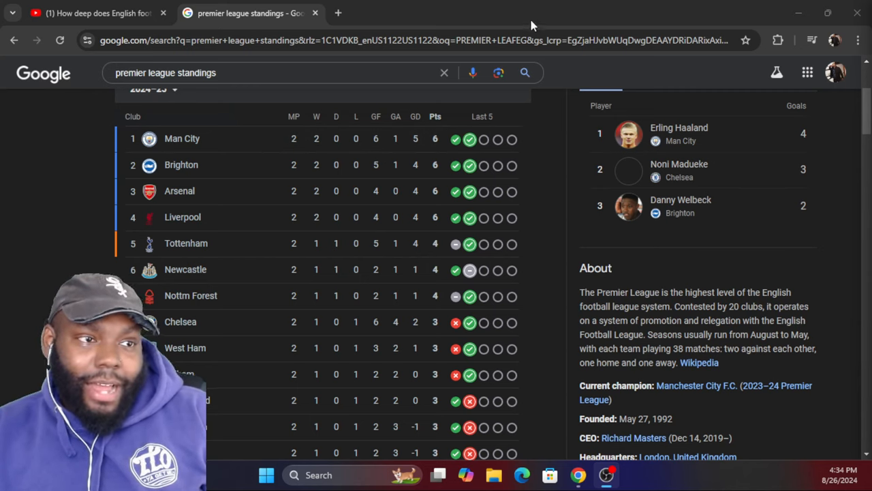
mouse_move(111, 151)
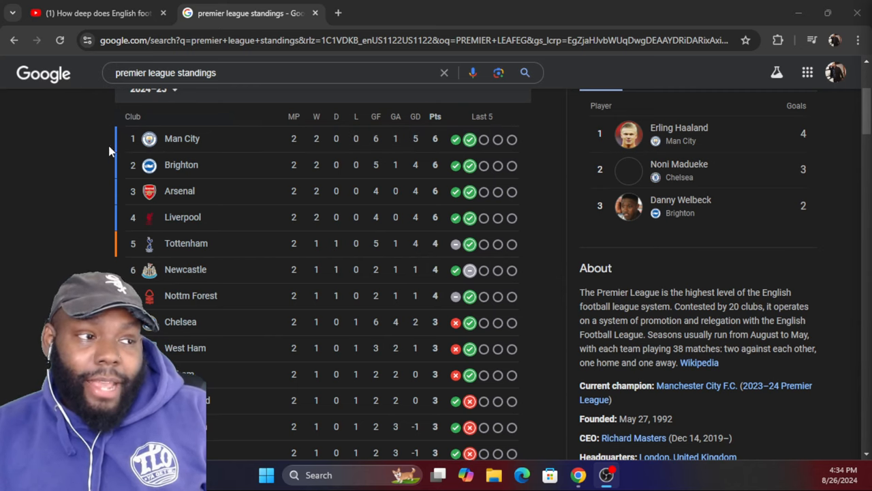
mouse_move(507, 151)
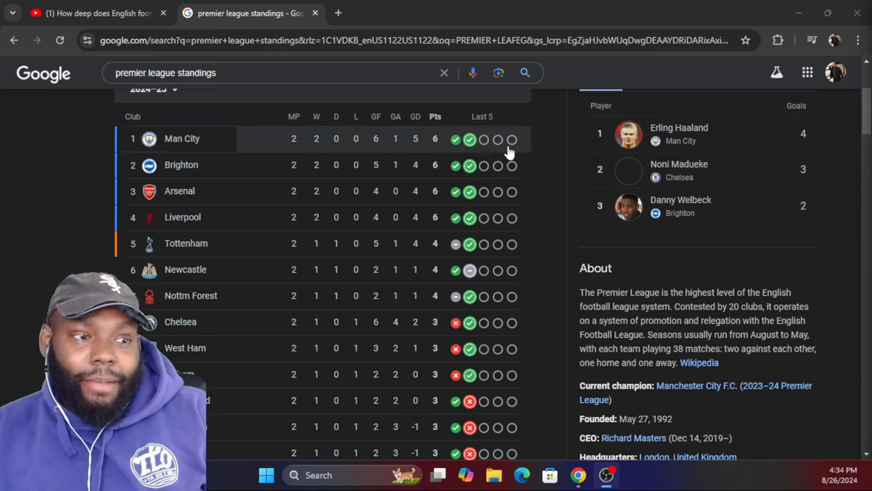
mouse_move(488, 146)
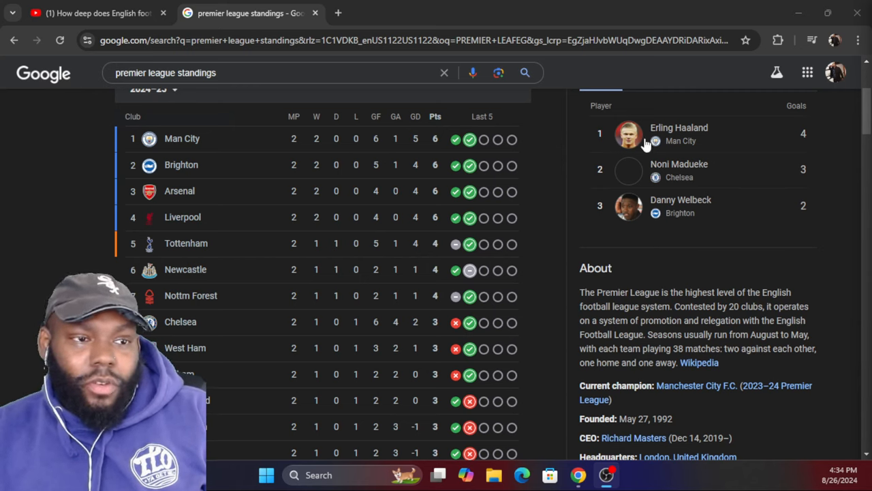
mouse_move(692, 139)
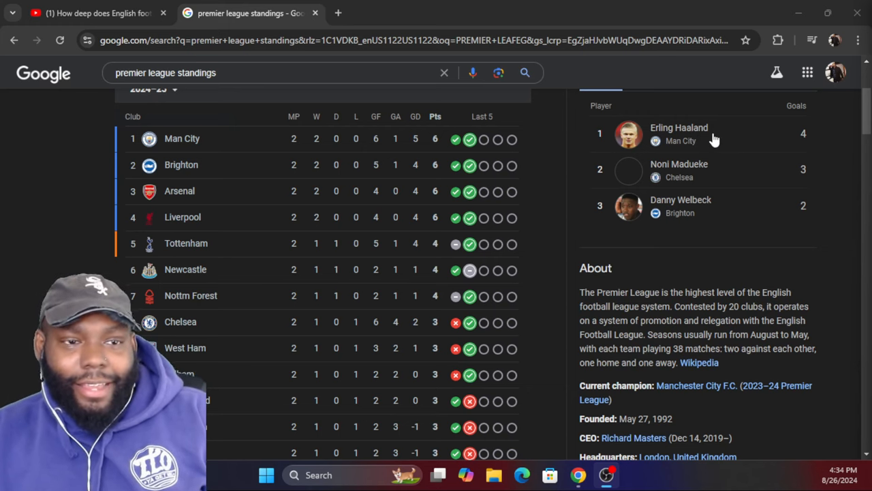
- Scroll down toward the lower clubs, then back up to the top of the table
scroll("down", 3)
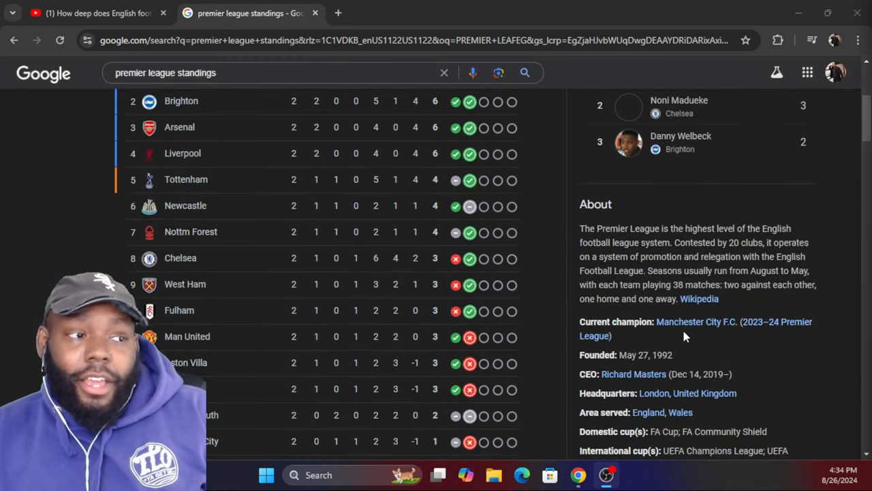
scroll("up", 3)
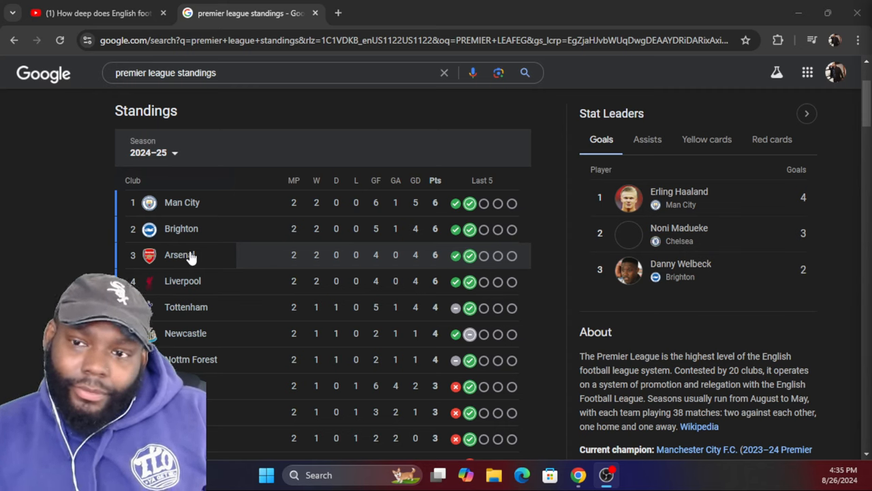
mouse_move(164, 202)
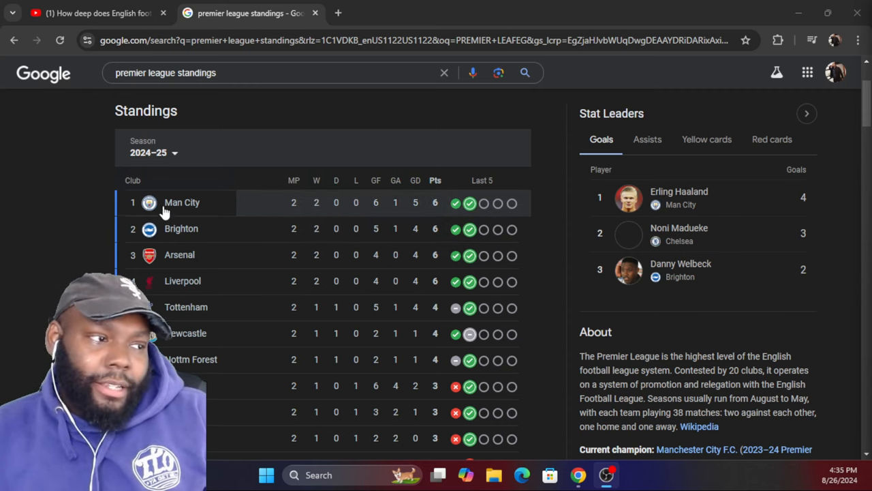
mouse_move(225, 225)
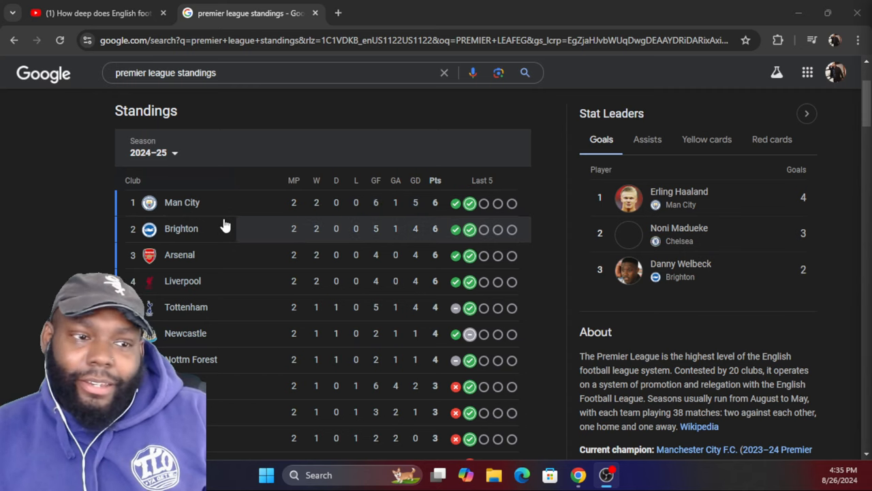
mouse_move(207, 224)
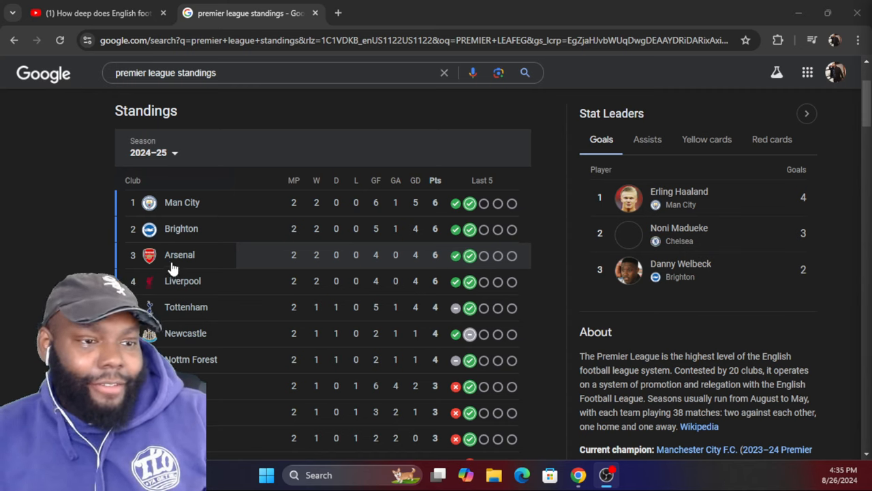
mouse_move(182, 281)
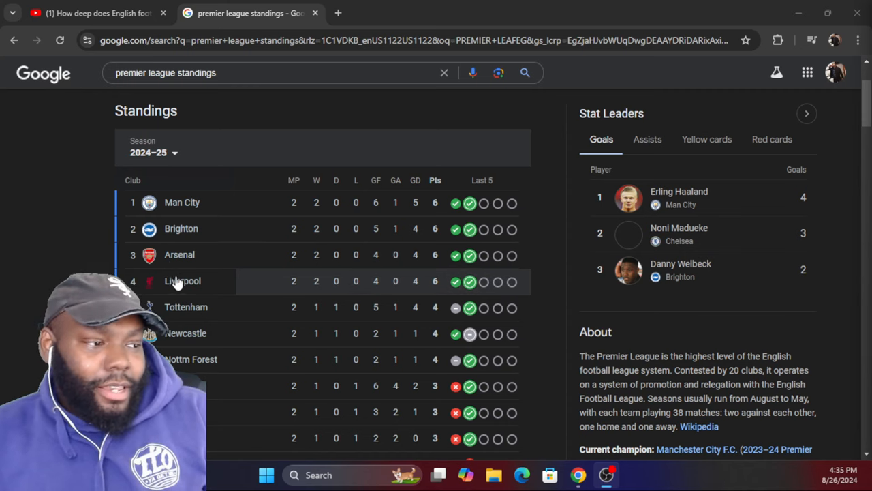
mouse_move(186, 307)
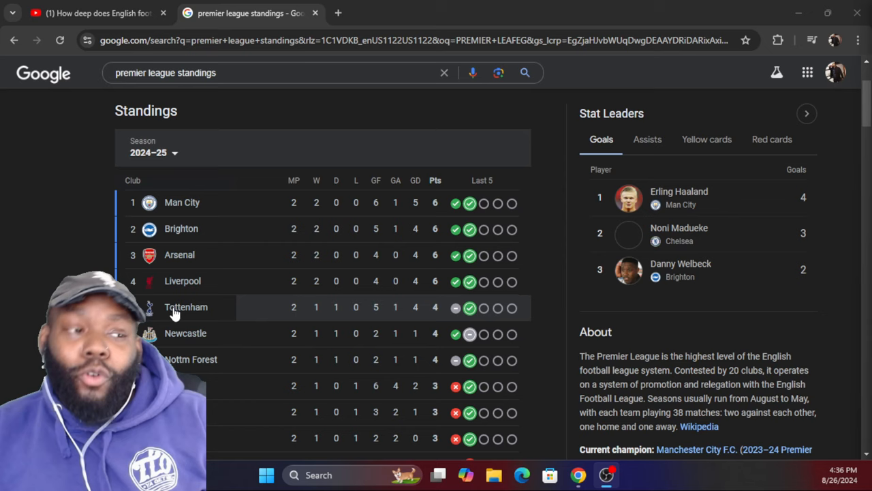
mouse_move(175, 313)
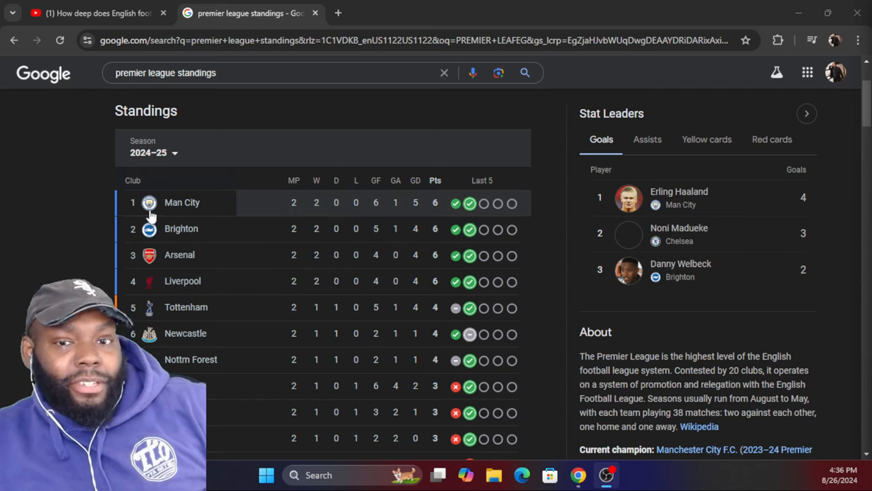
mouse_move(164, 217)
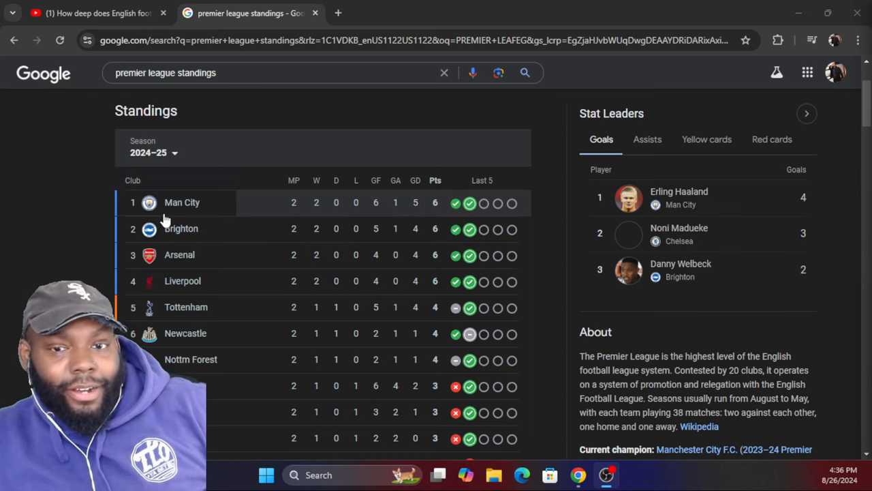
mouse_move(180, 244)
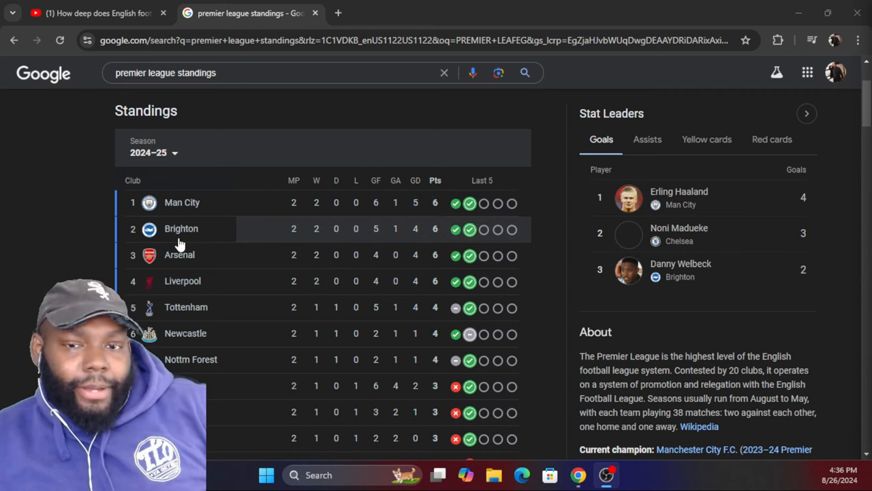
mouse_move(186, 307)
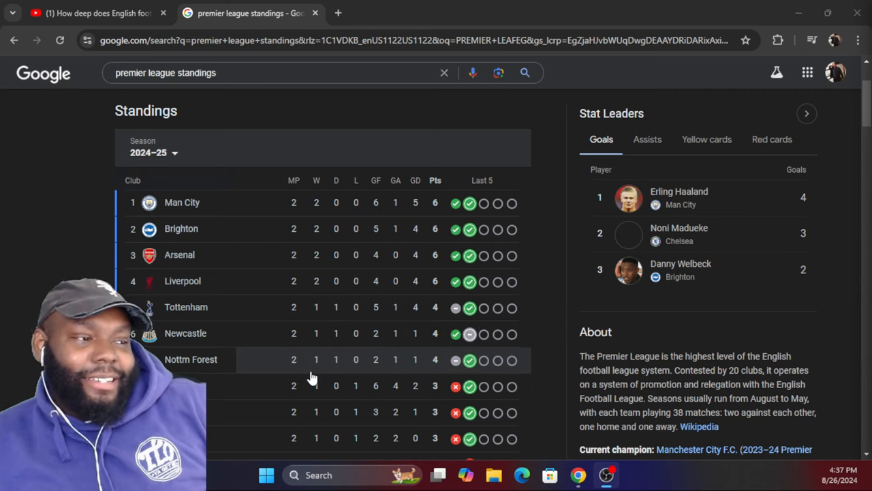
mouse_move(360, 361)
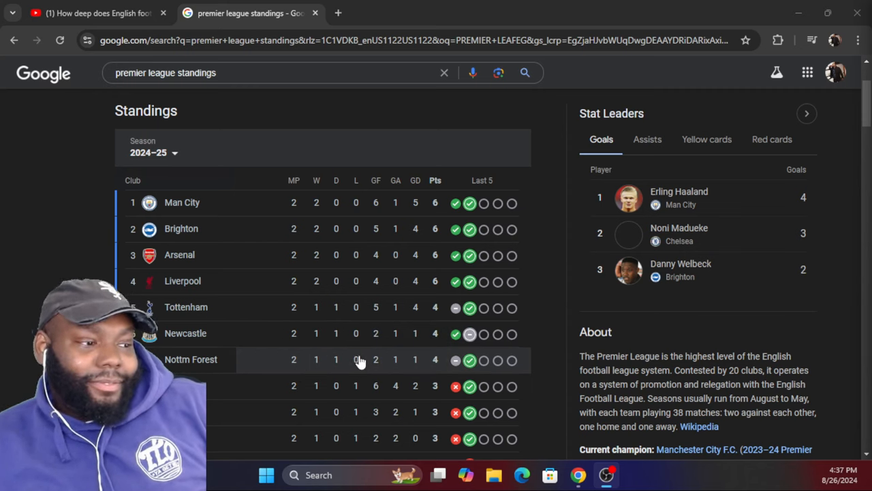
mouse_move(191, 306)
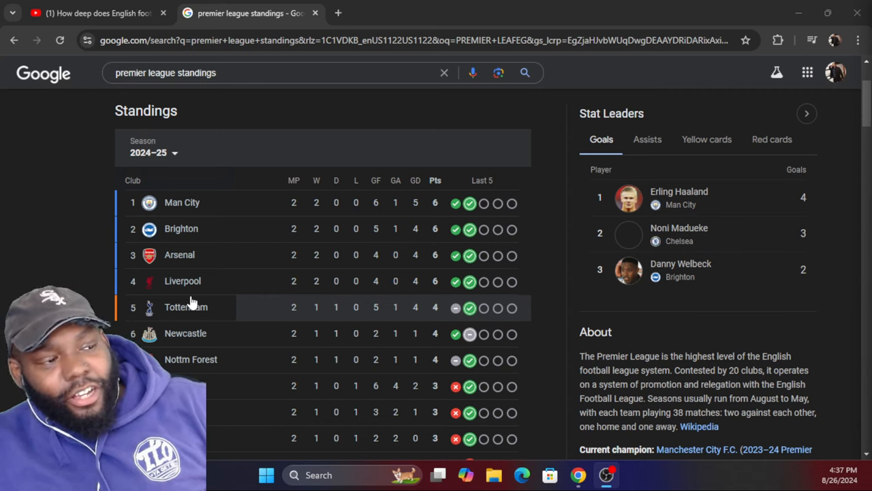
mouse_move(258, 240)
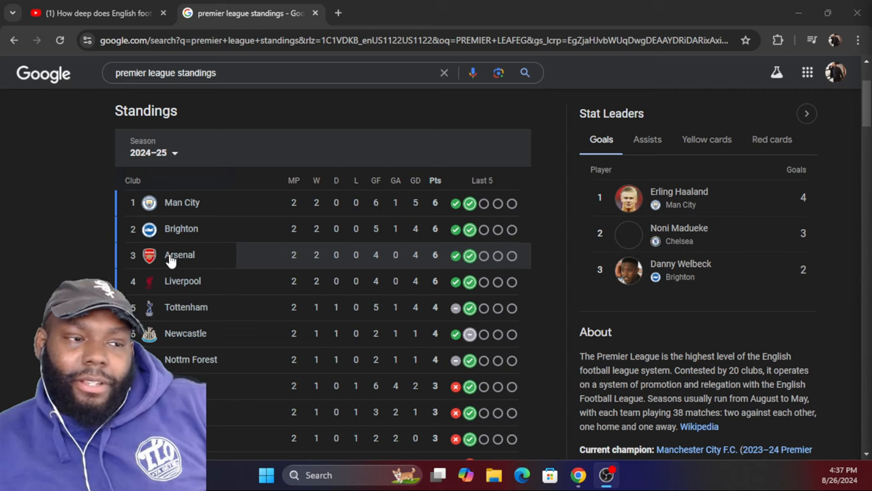
scroll("up", 3)
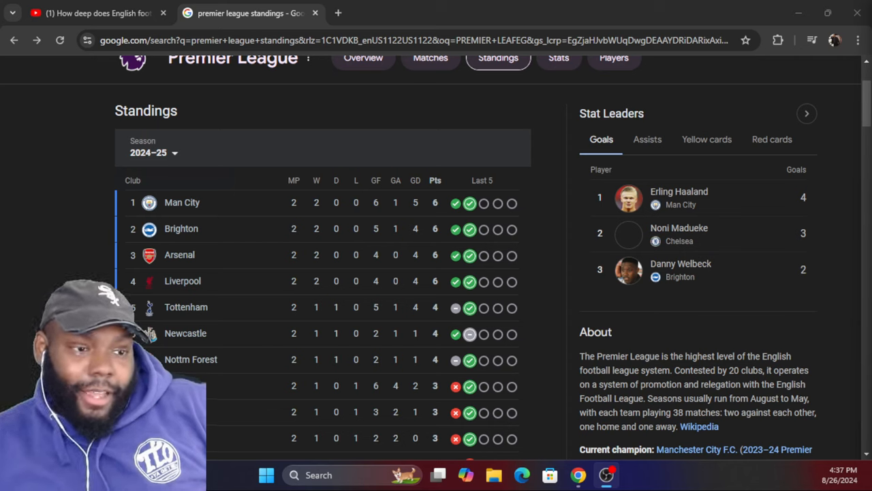
mouse_move(398, 423)
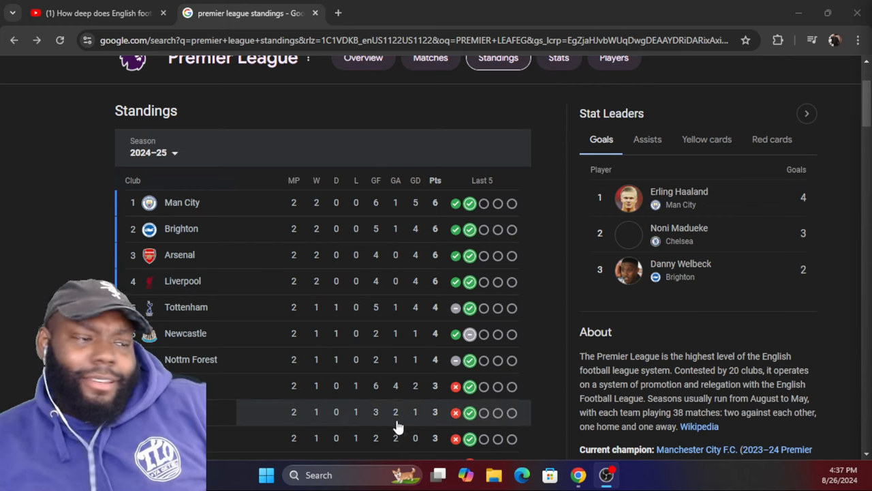
- Scroll down into the club rows, with Chelsea and West Ham below Nottm Forest
scroll("down", 3)
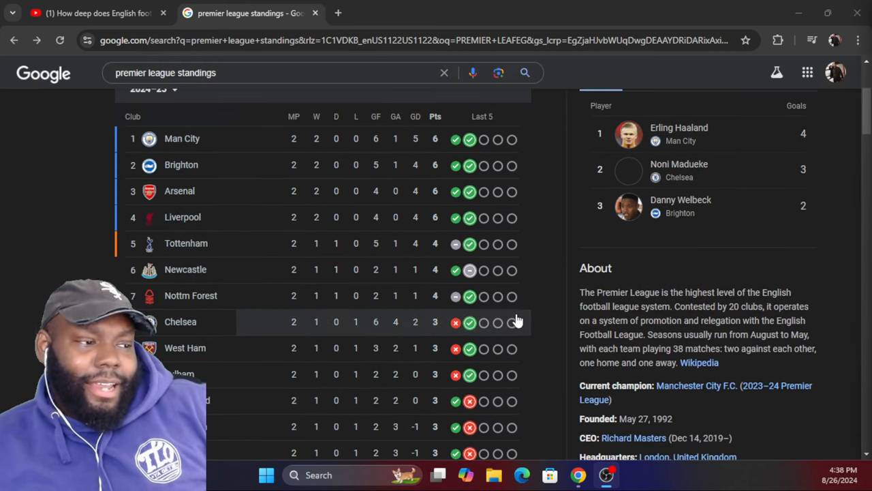
- Scroll to relegation rows Ipswich Town, Wolves, Everton, then open Everton's club overview
scroll("down", 3)
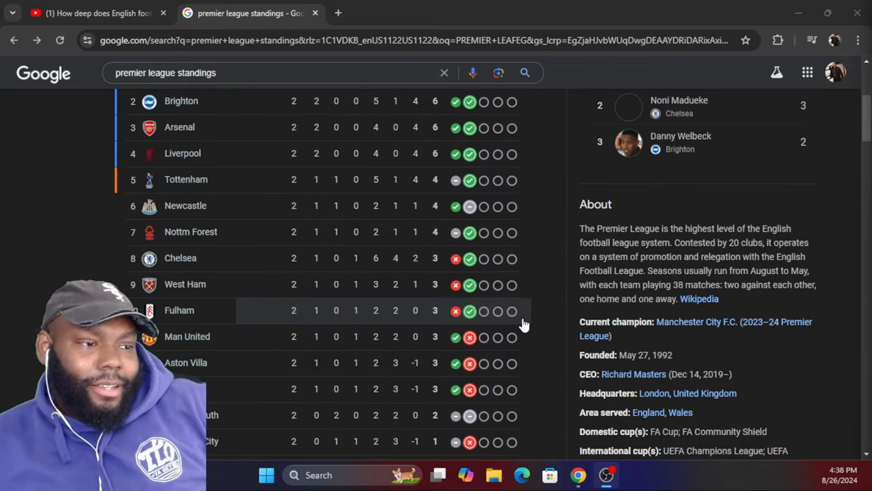
scroll("down", 3)
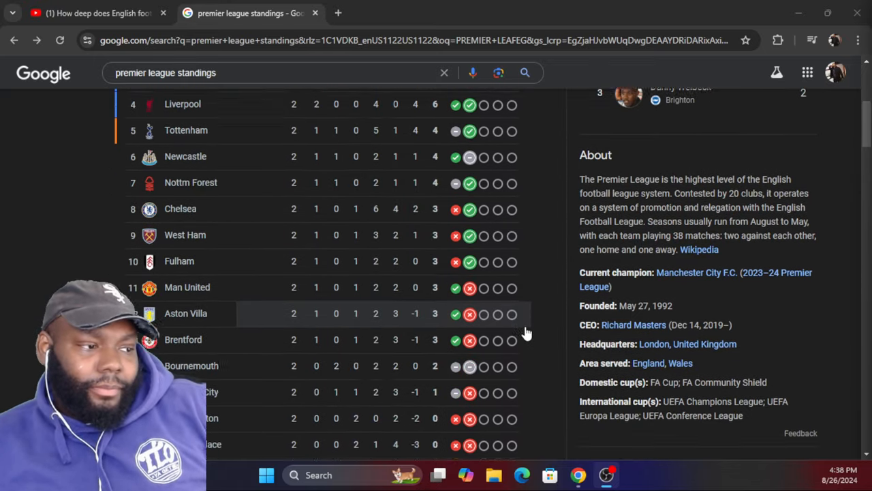
scroll("down", 3)
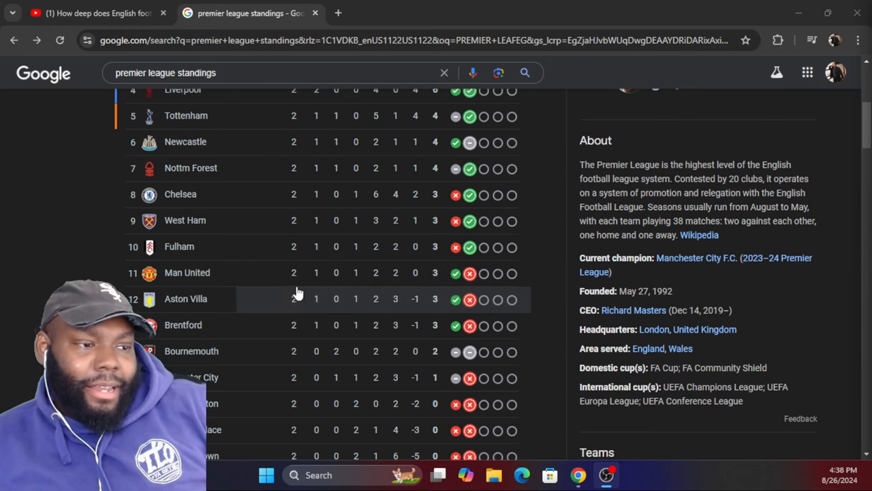
scroll("down", 3)
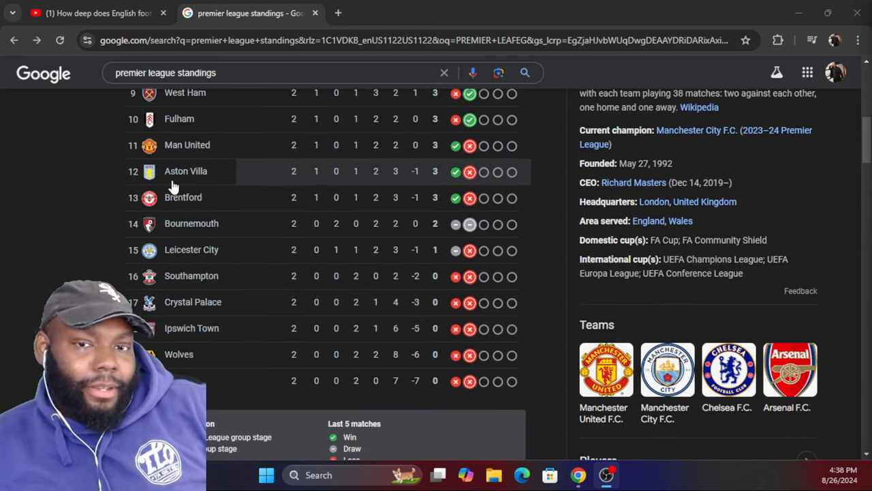
mouse_move(258, 146)
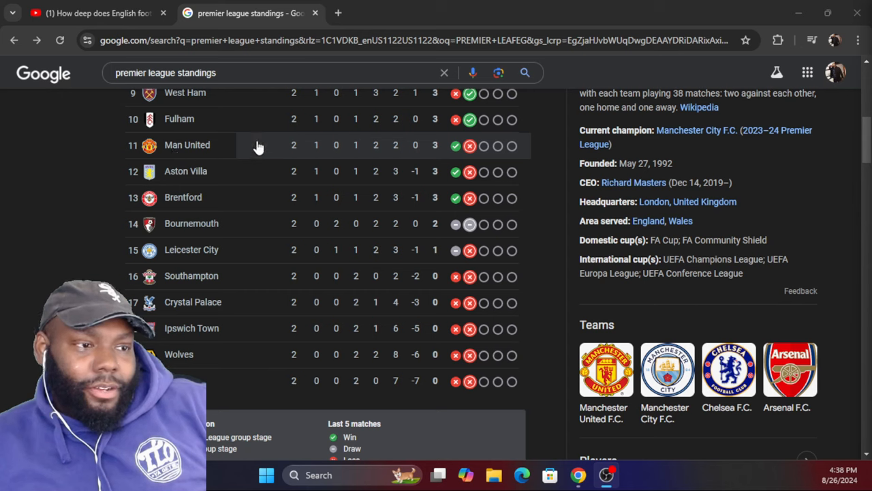
mouse_move(418, 149)
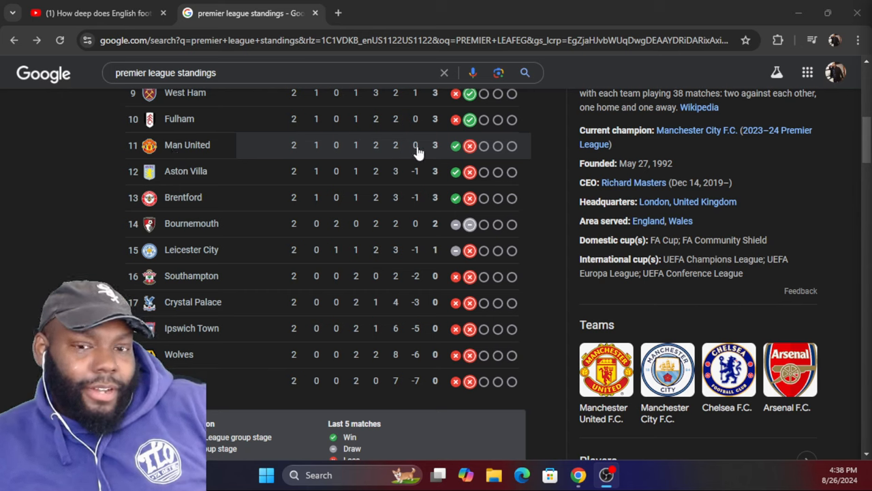
mouse_move(446, 164)
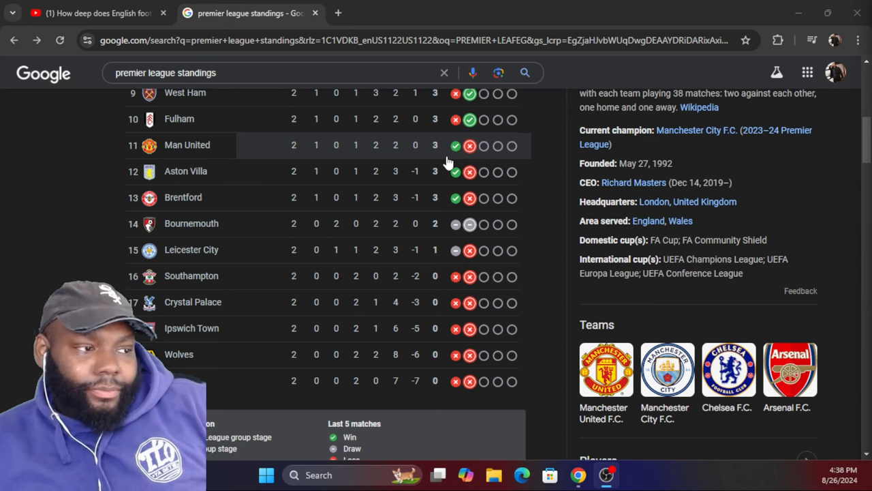
mouse_move(259, 170)
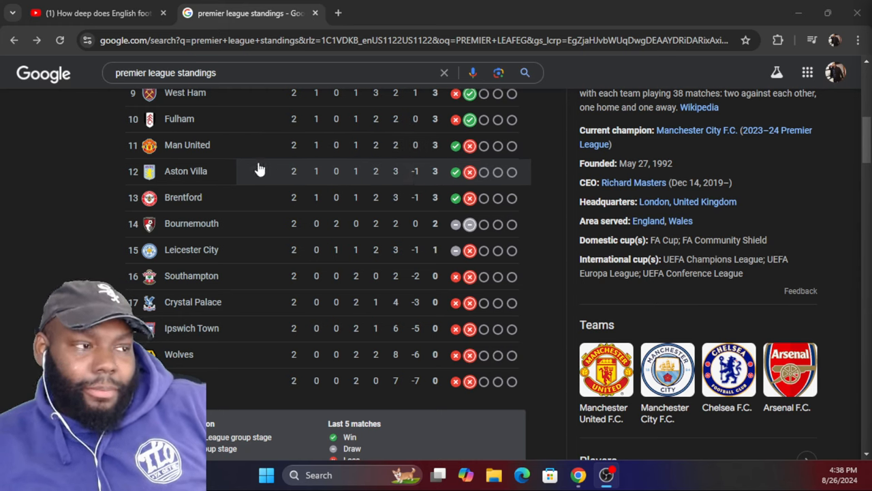
mouse_move(183, 169)
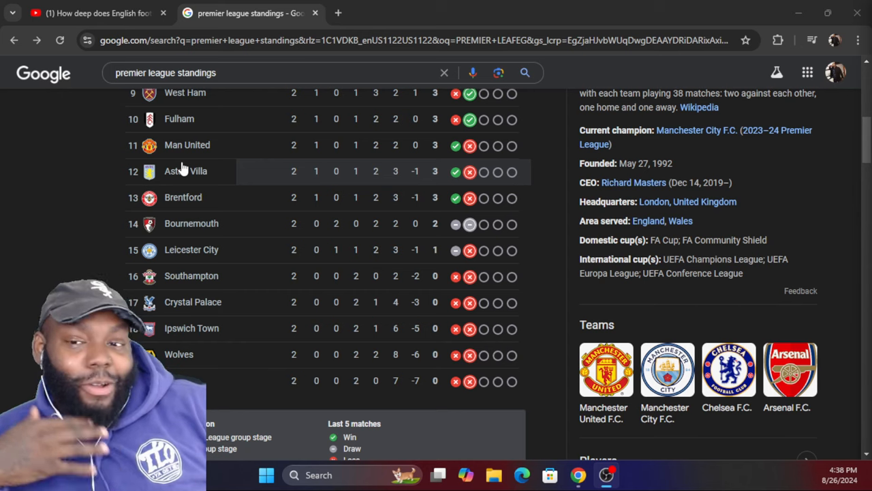
mouse_move(189, 162)
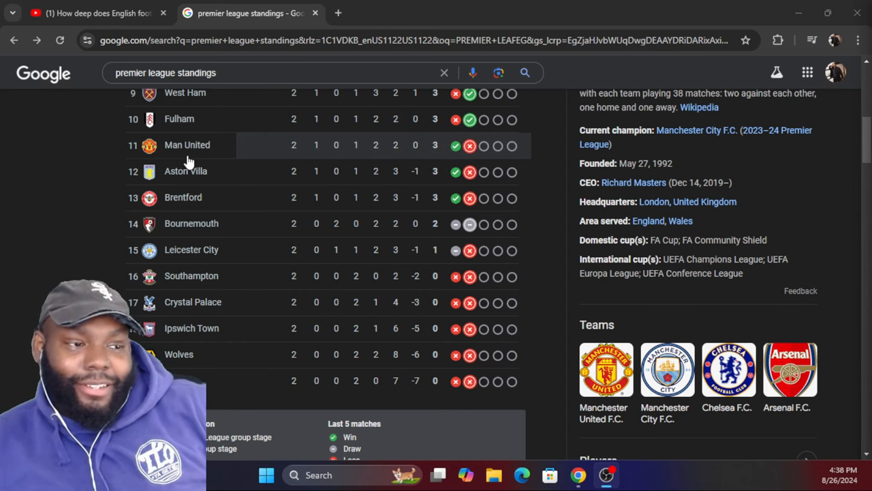
mouse_move(192, 179)
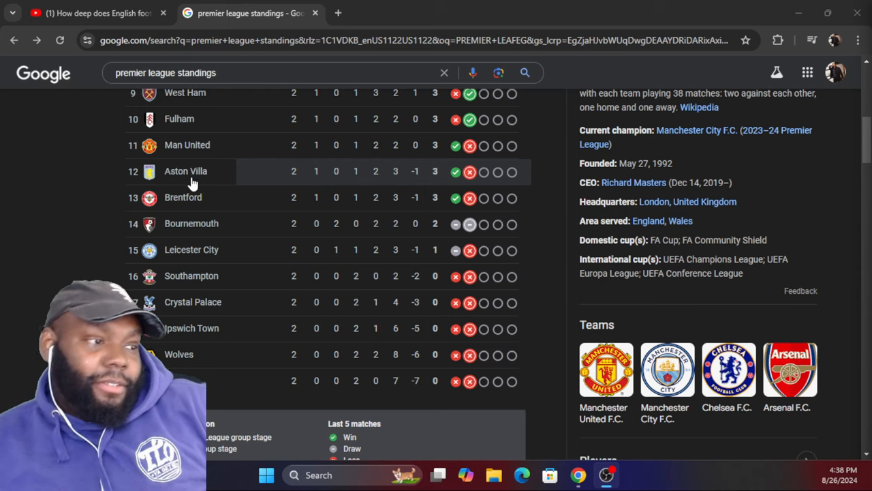
scroll("down", 3)
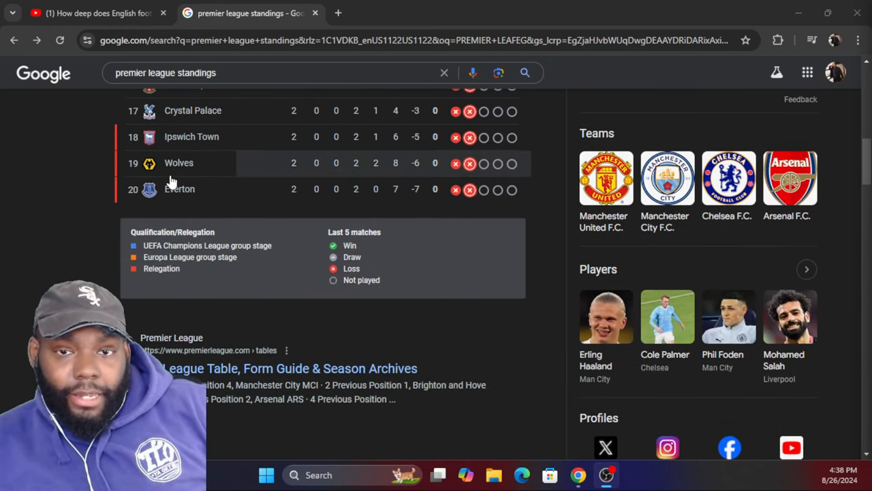
mouse_move(167, 193)
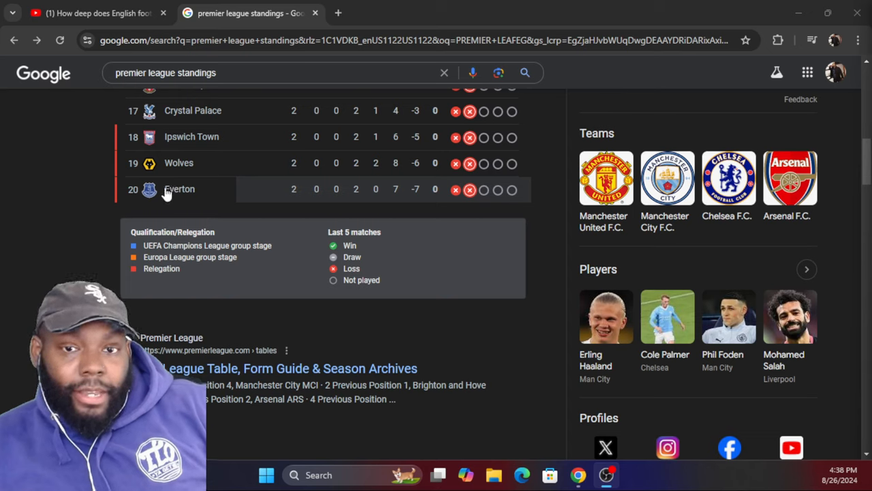
mouse_move(193, 158)
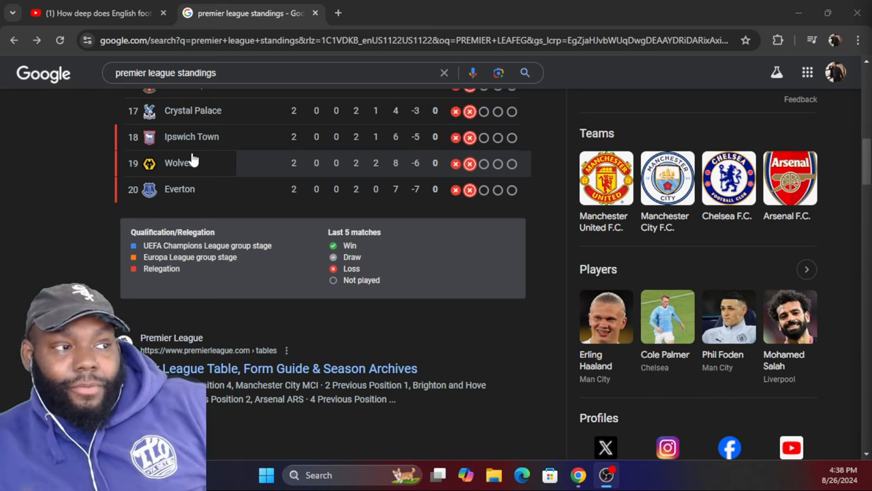
mouse_move(187, 198)
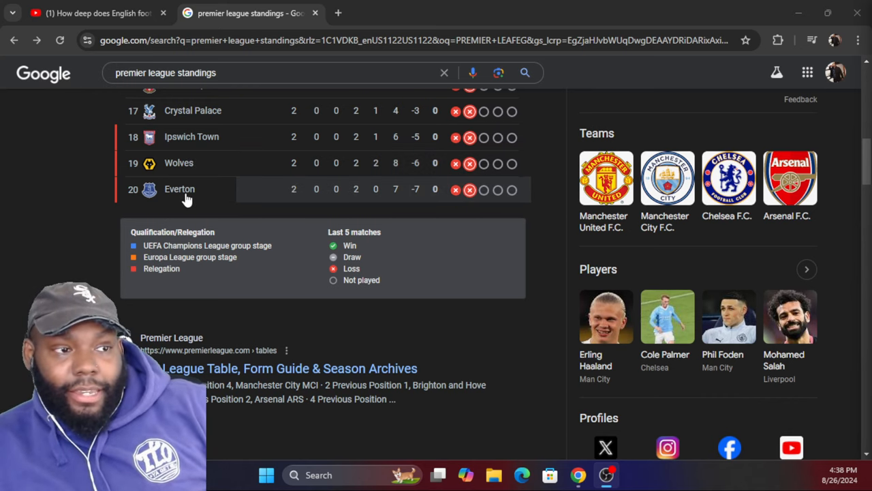
scroll("up", 3)
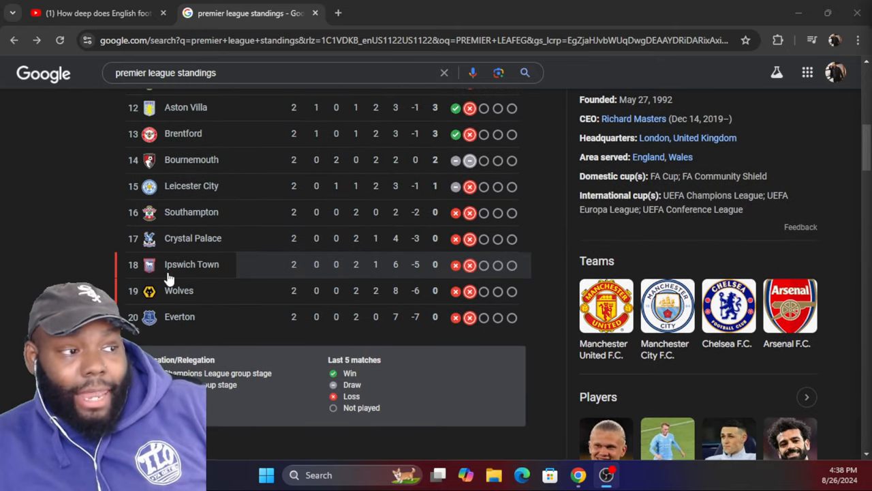
mouse_move(259, 233)
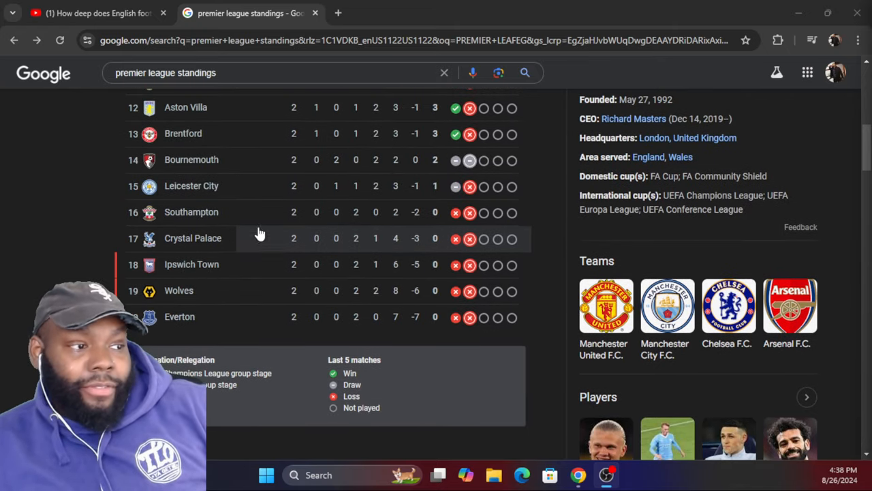
scroll("down", 3)
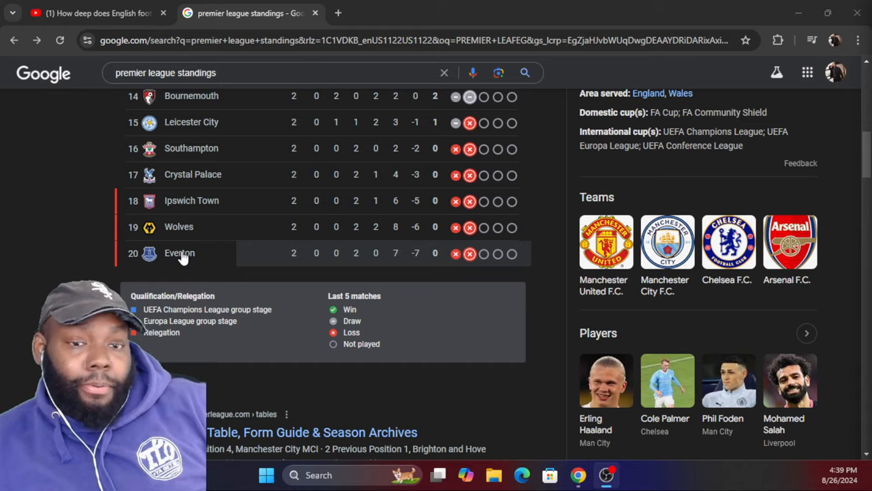
left_click(179, 253)
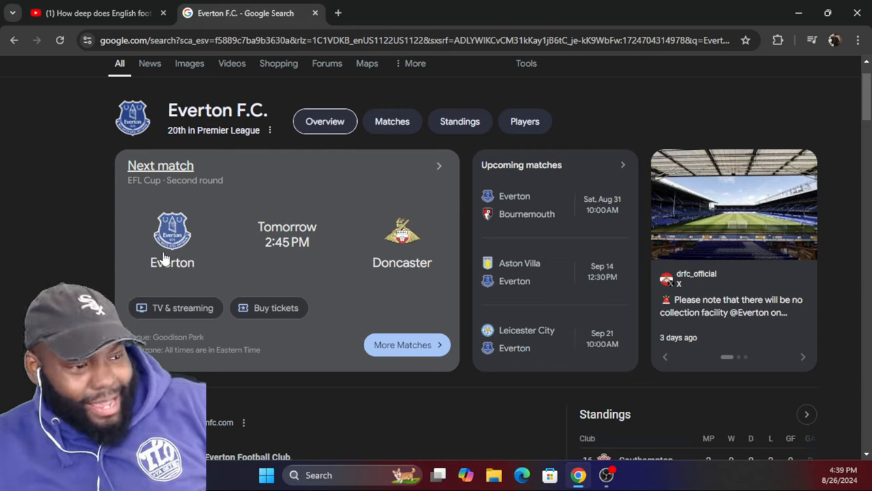
mouse_move(296, 338)
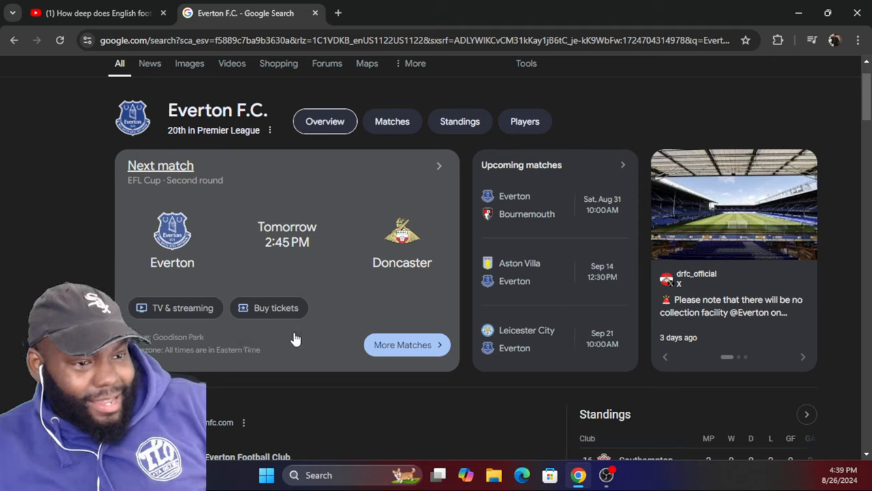
mouse_move(406, 344)
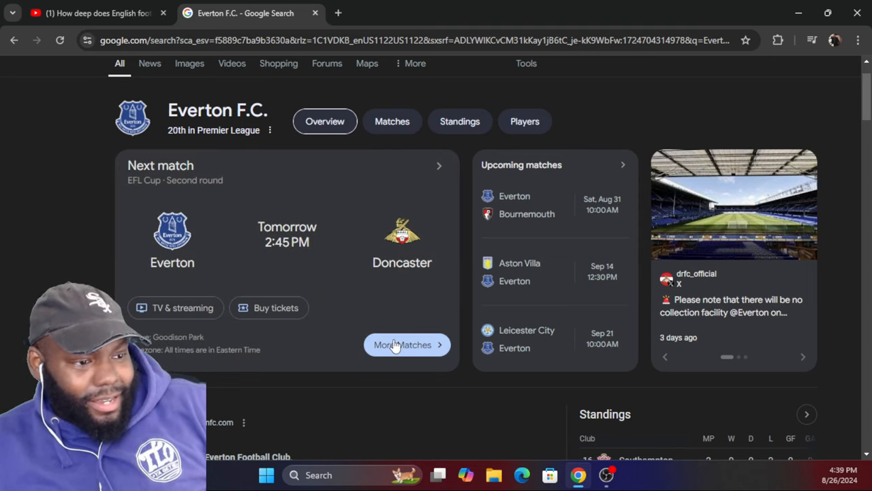
left_click(402, 344)
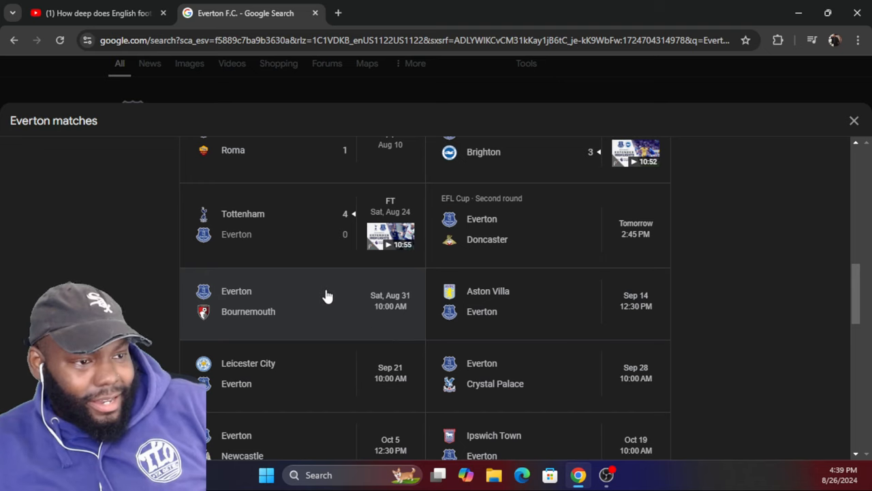
scroll("up", 3)
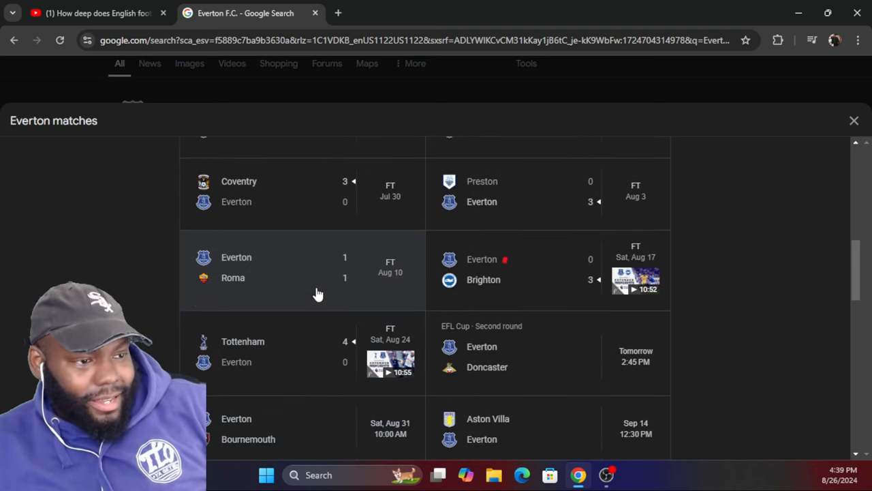
scroll("down", 3)
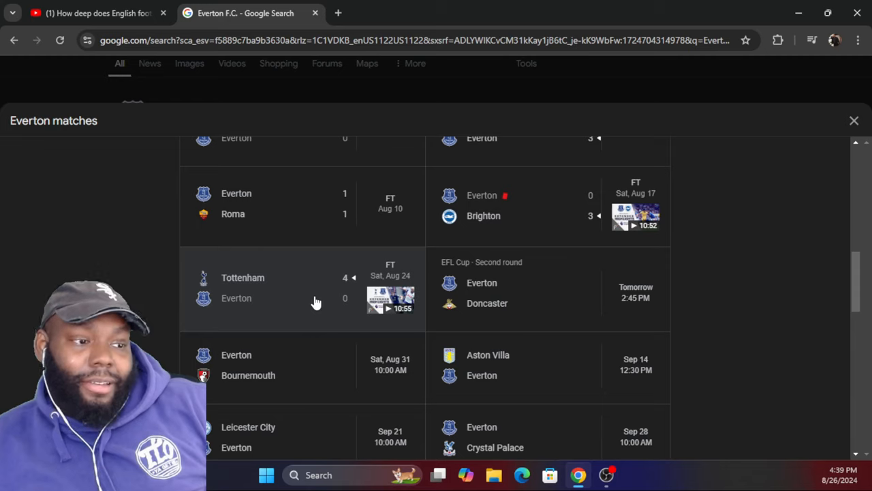
mouse_move(367, 289)
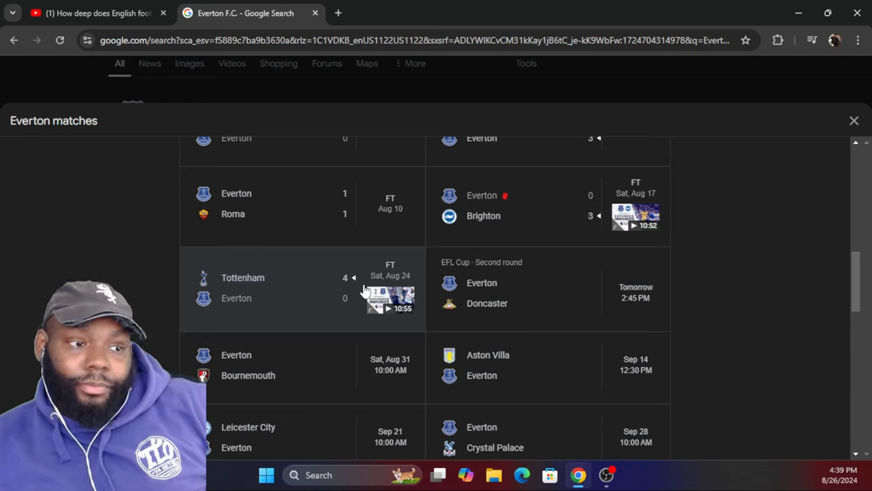
mouse_move(237, 305)
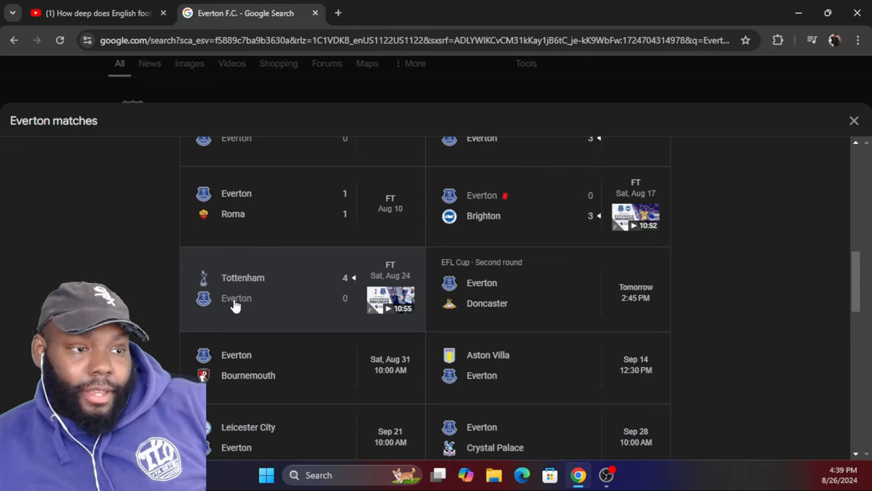
mouse_move(212, 302)
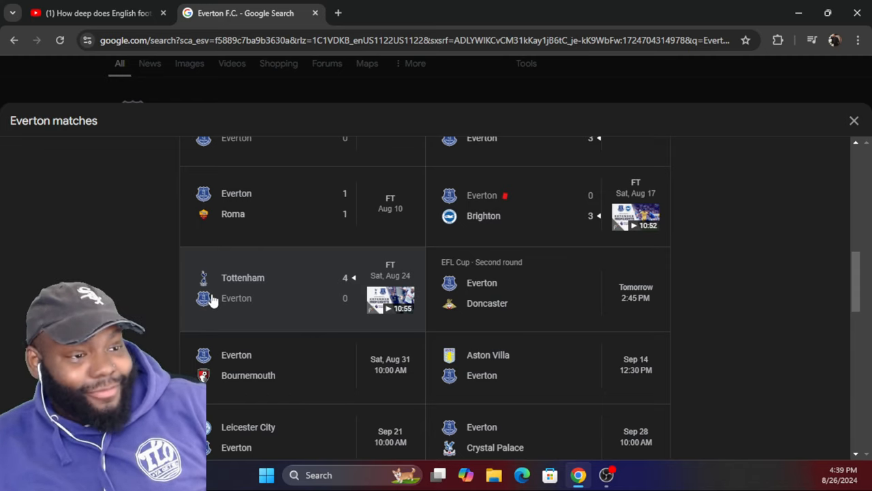
mouse_move(545, 240)
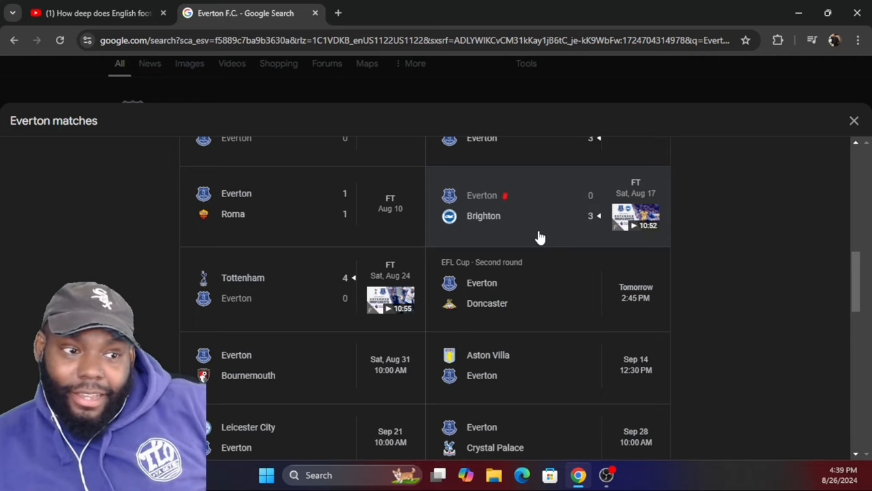
mouse_move(492, 247)
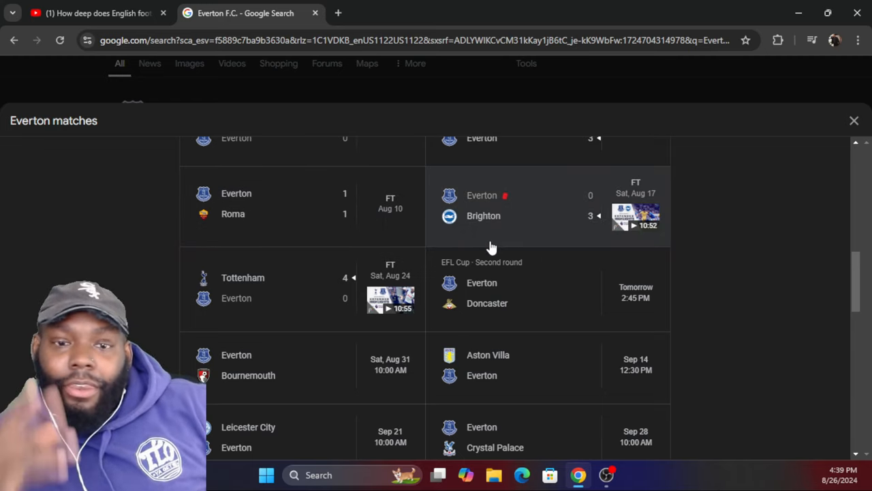
mouse_move(282, 352)
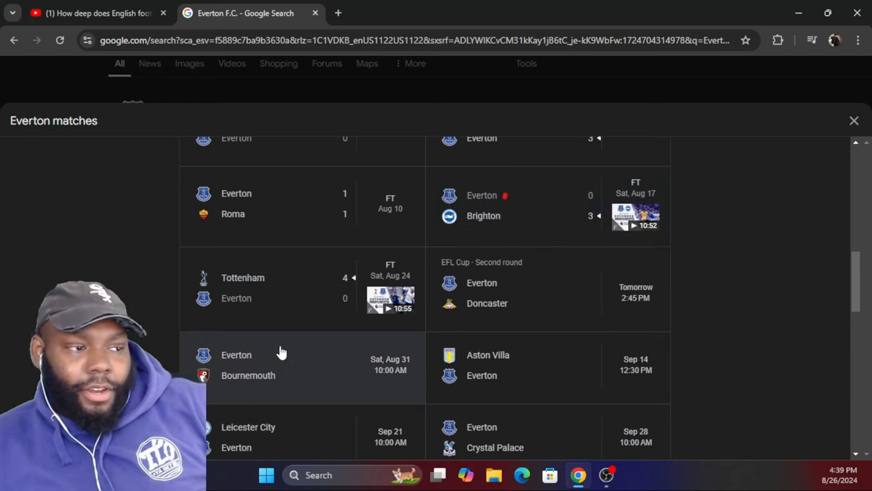
mouse_move(234, 307)
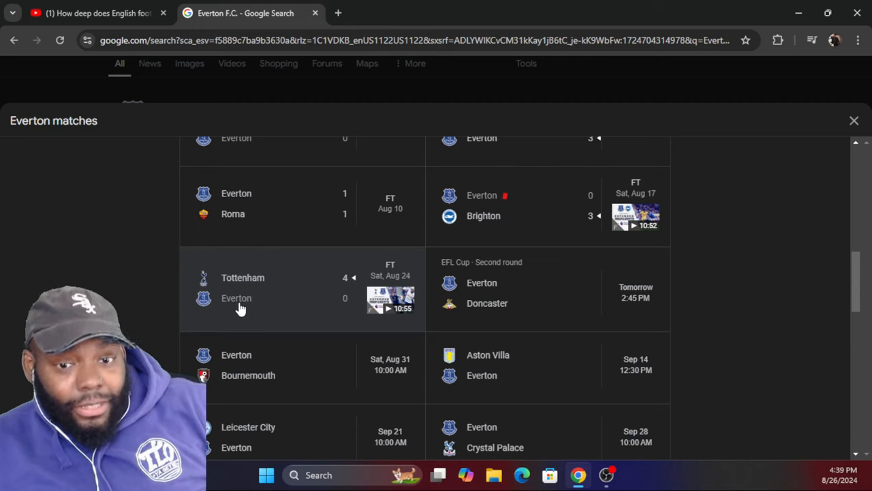
mouse_move(336, 298)
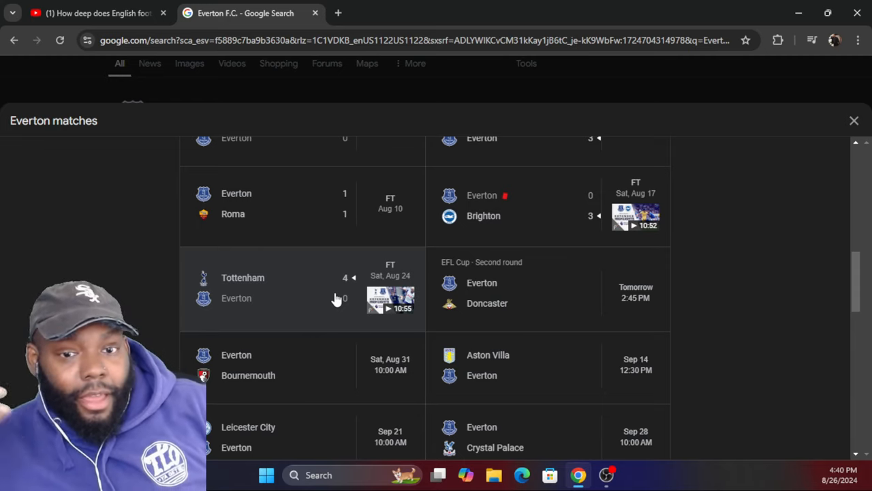
mouse_move(191, 300)
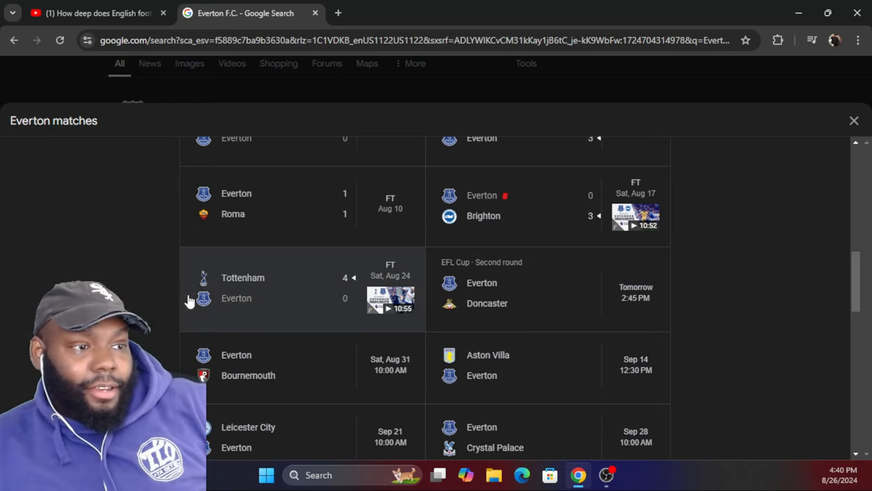
mouse_move(221, 284)
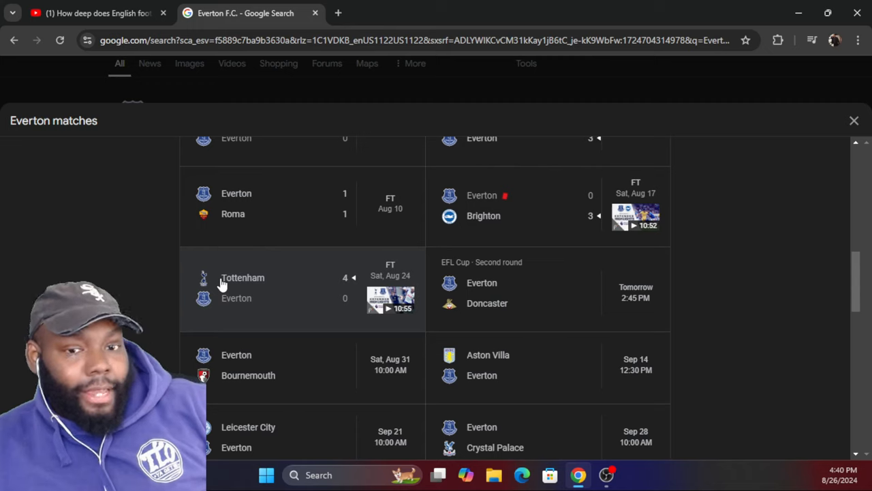
mouse_move(204, 296)
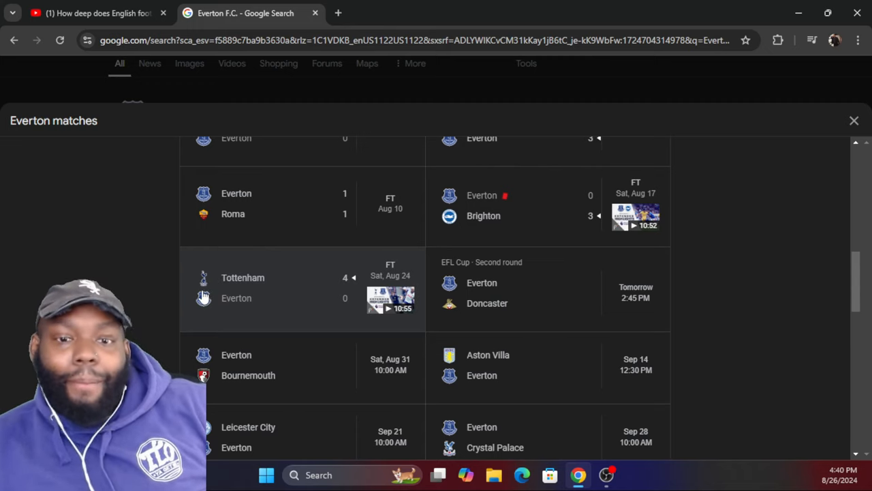
mouse_move(441, 283)
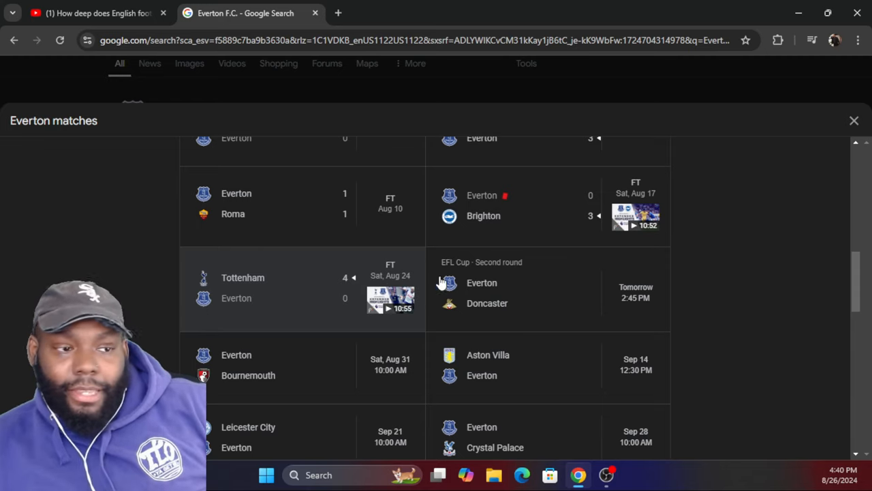
mouse_move(477, 190)
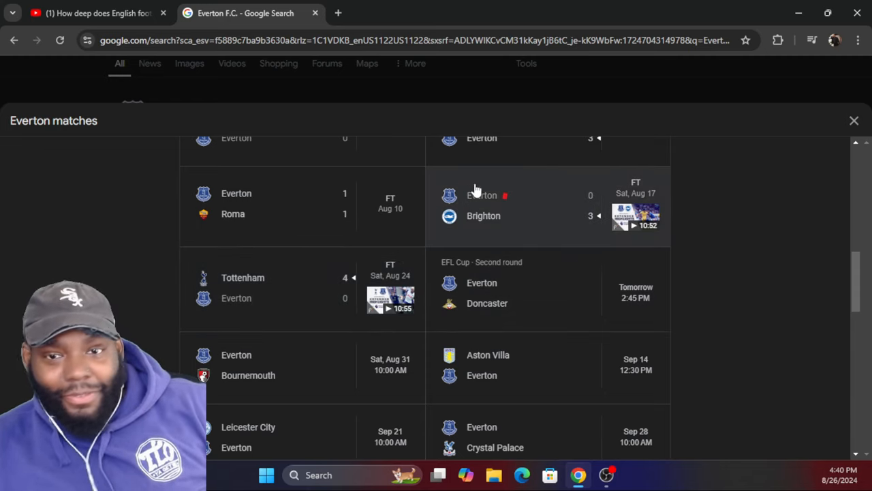
mouse_move(200, 279)
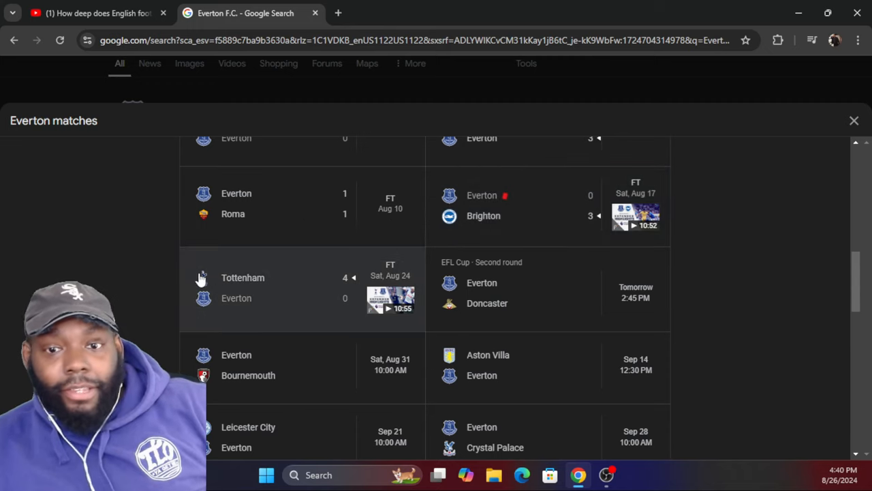
mouse_move(477, 87)
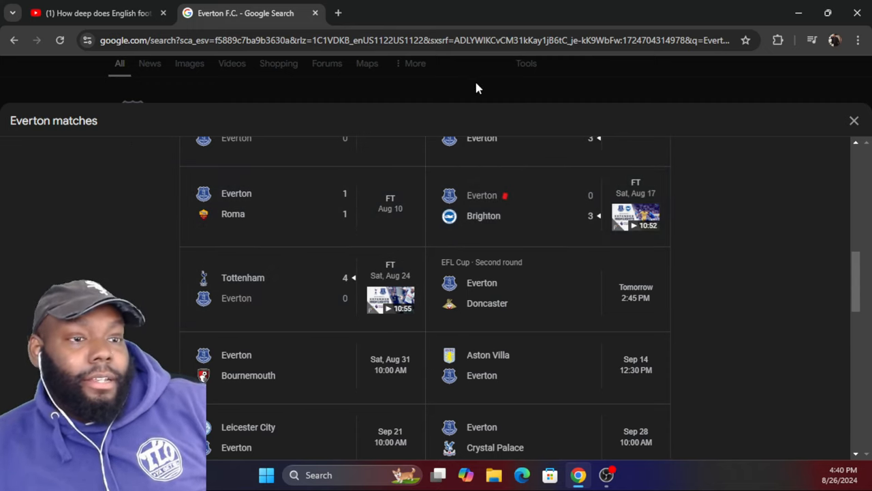
- Close the Everton matches list and return to the bottom of the standings
left_click(854, 121)
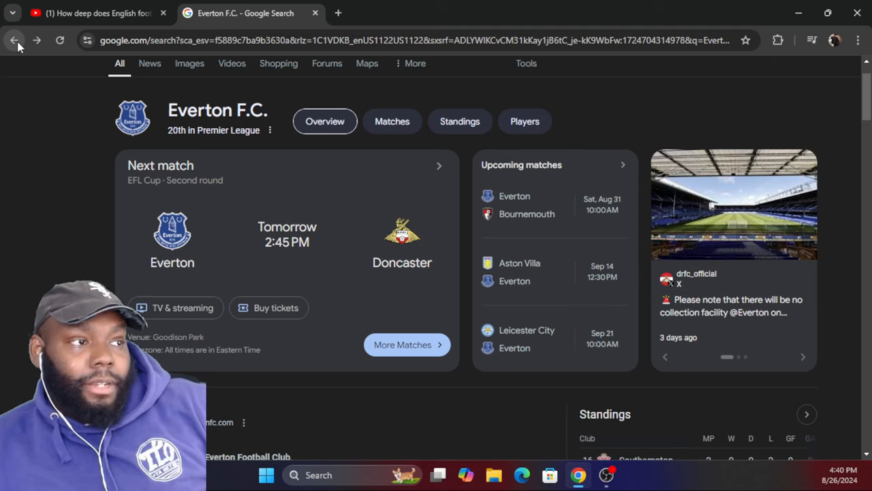
mouse_move(36, 41)
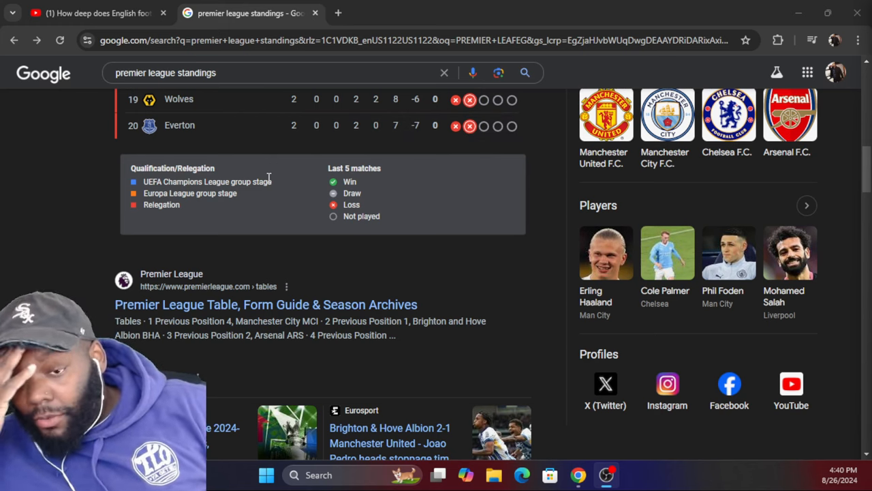
mouse_move(182, 99)
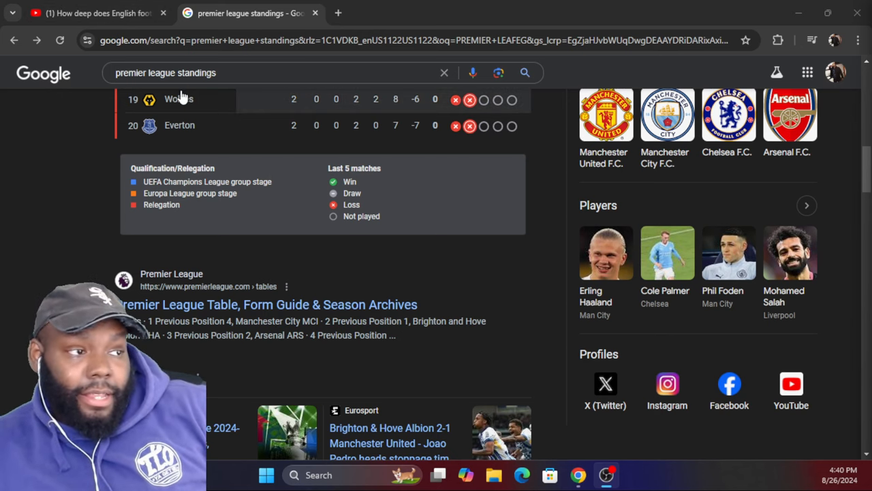
left_click(179, 99)
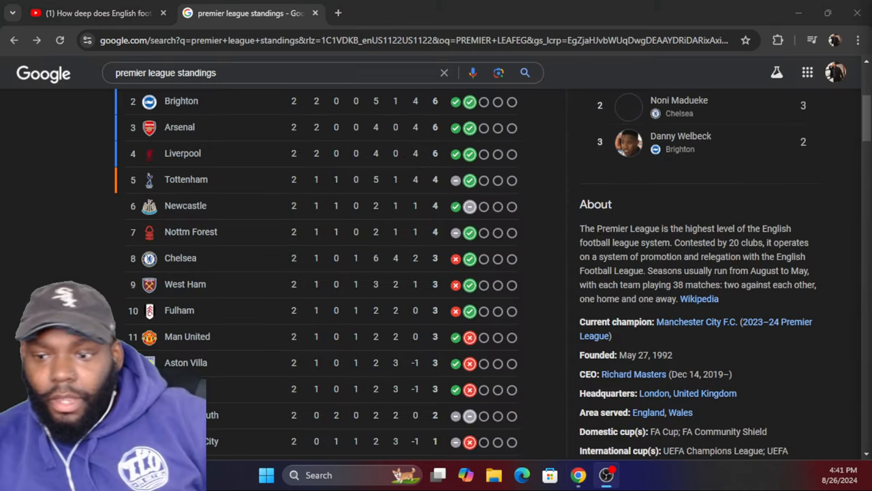
scroll("down", 3)
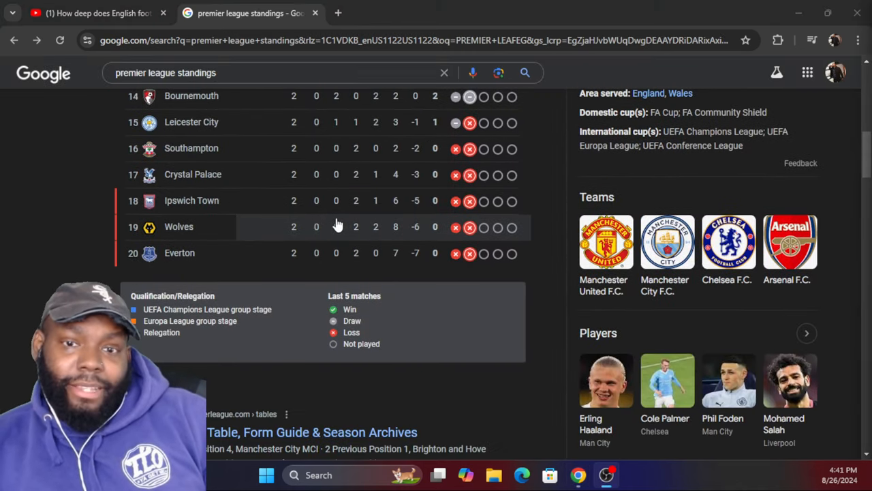
mouse_move(212, 246)
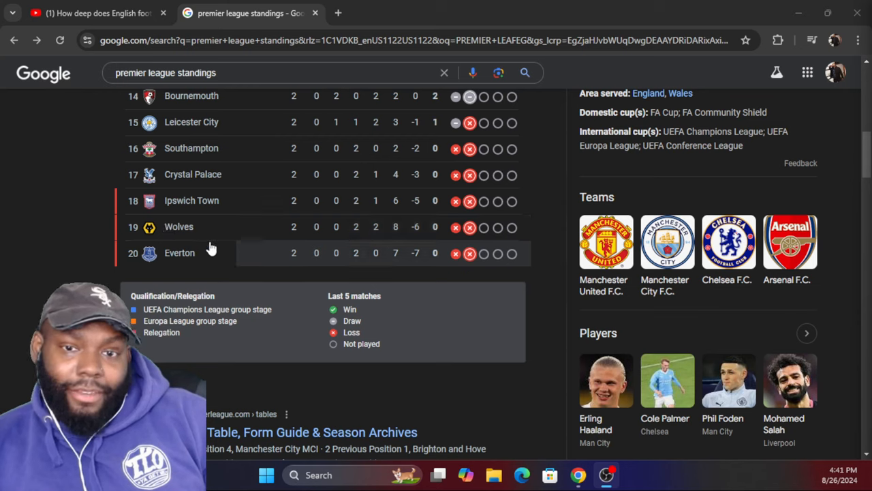
mouse_move(235, 276)
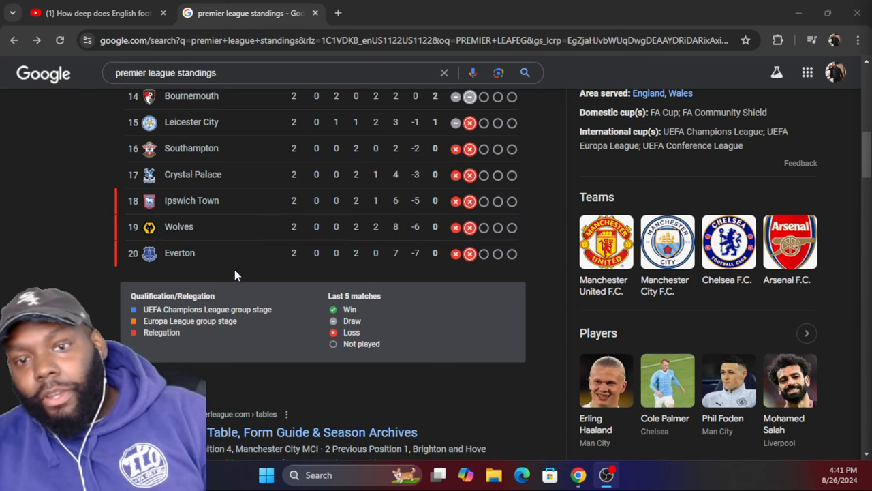
mouse_move(172, 238)
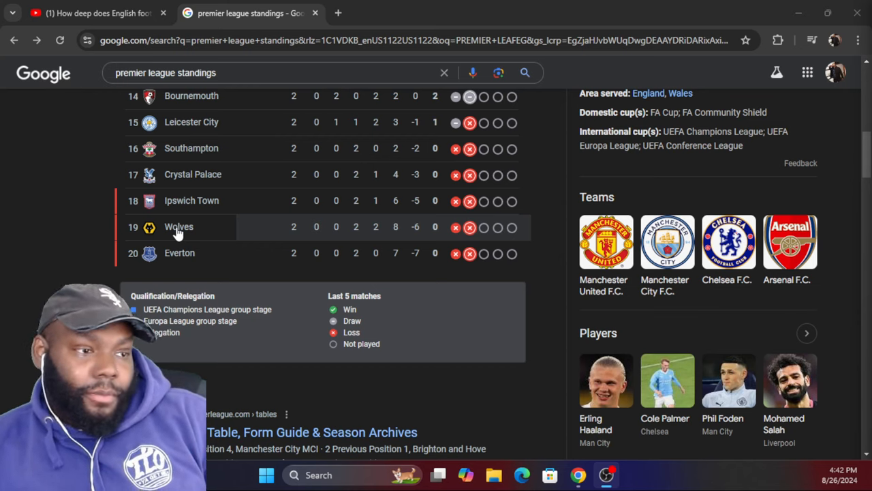
mouse_move(170, 239)
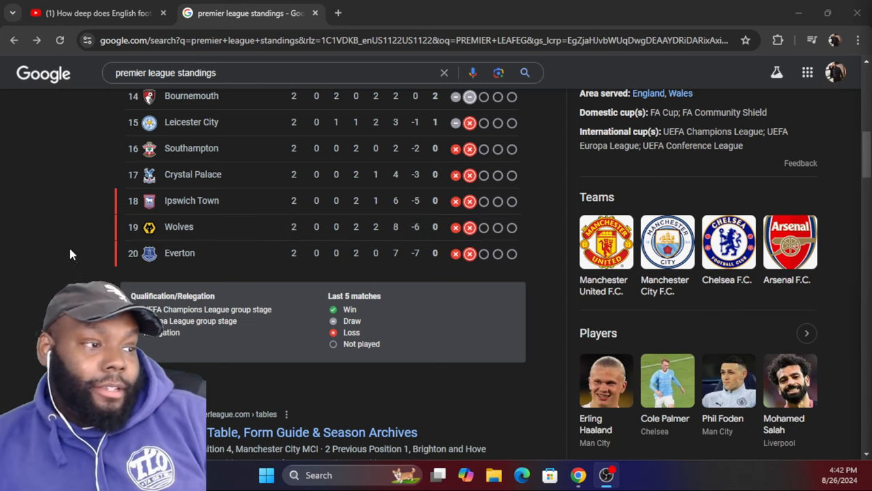
mouse_move(198, 242)
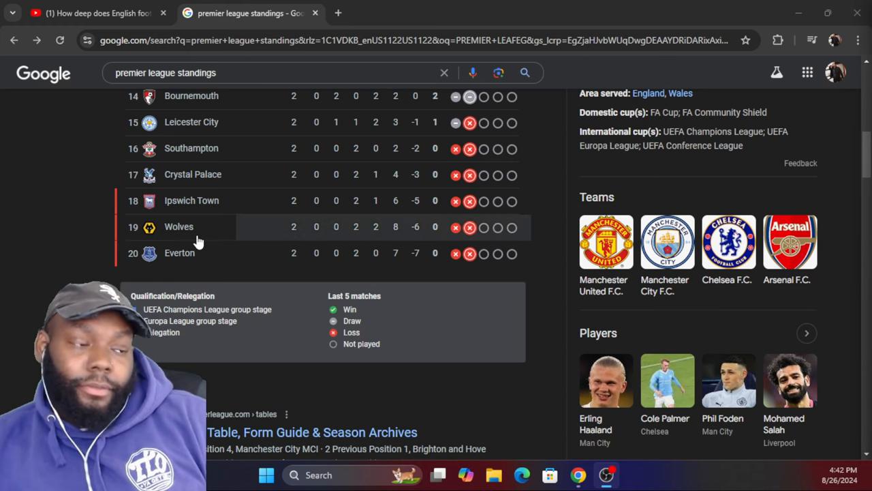
mouse_move(211, 240)
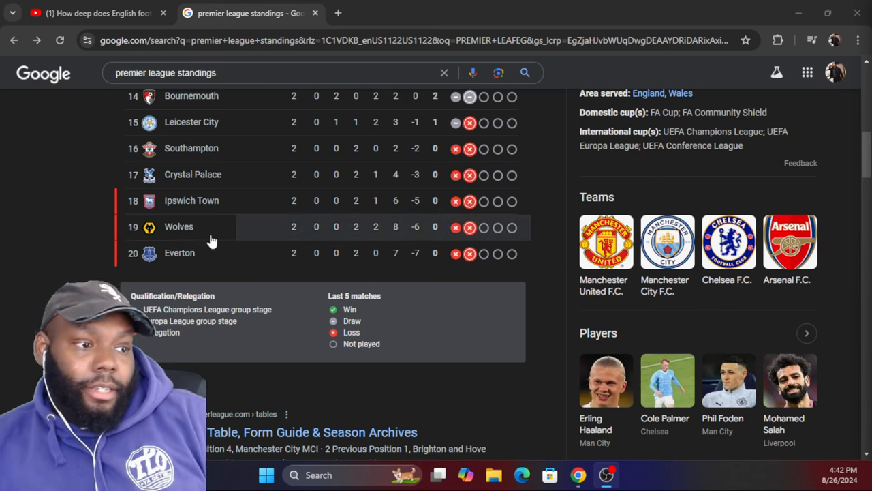
mouse_move(180, 227)
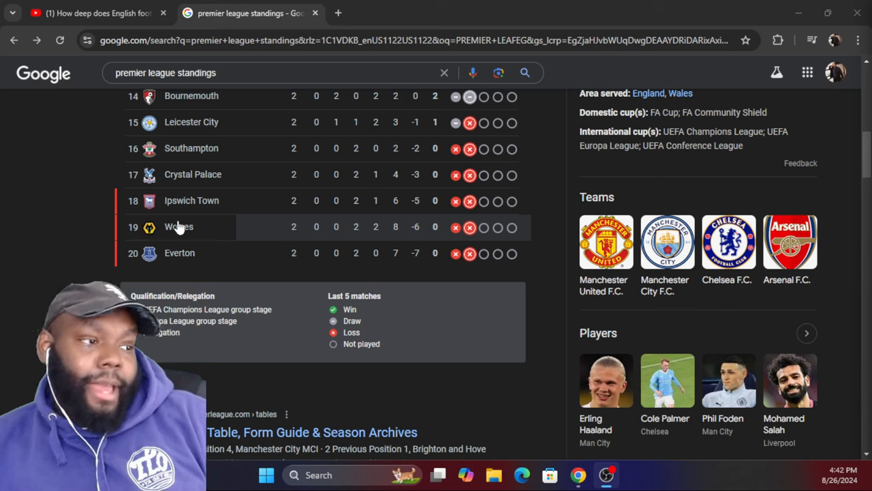
mouse_move(188, 200)
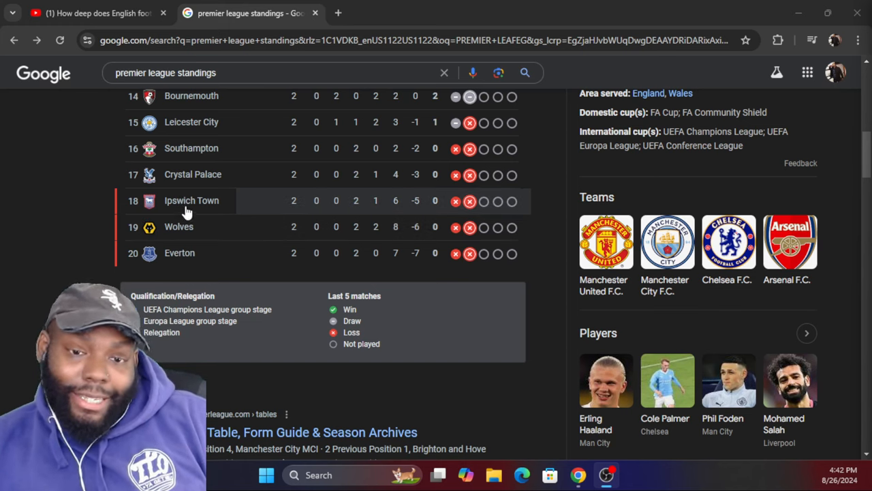
mouse_move(147, 227)
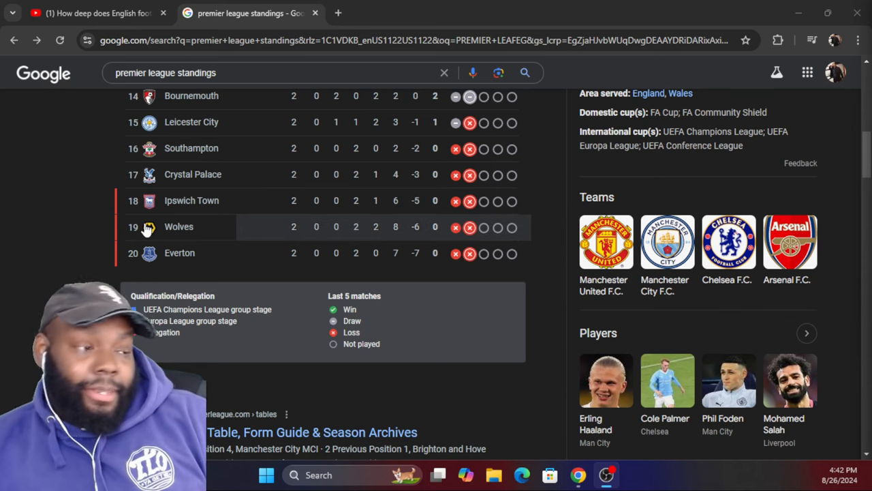
mouse_move(207, 209)
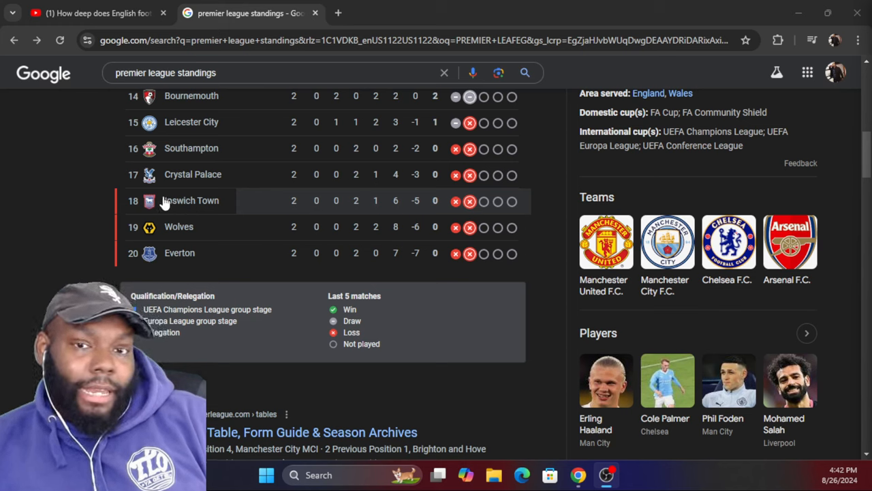
mouse_move(158, 197)
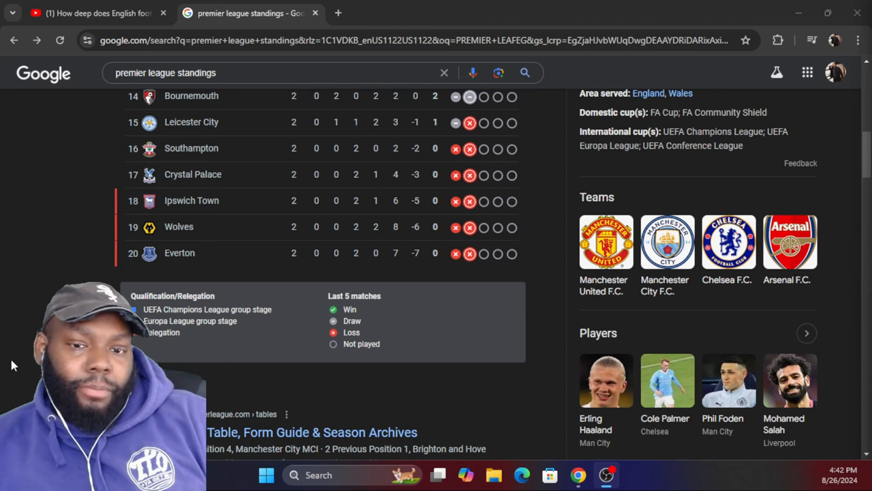
- Scroll up to the Standings header with Man City in first place
scroll("up", 3)
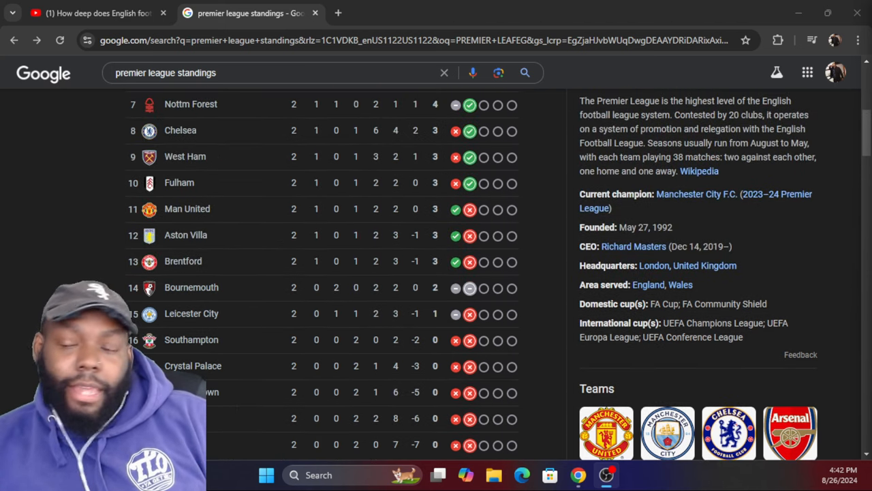
scroll("up", 3)
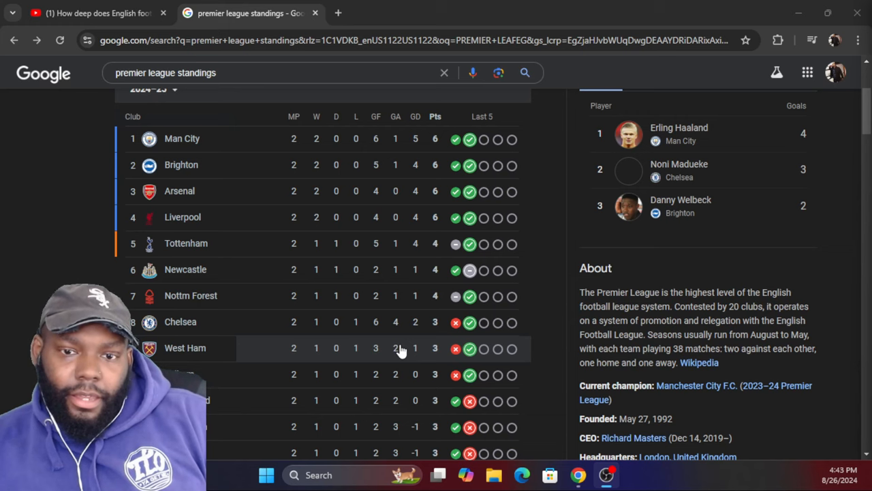
scroll("up", 3)
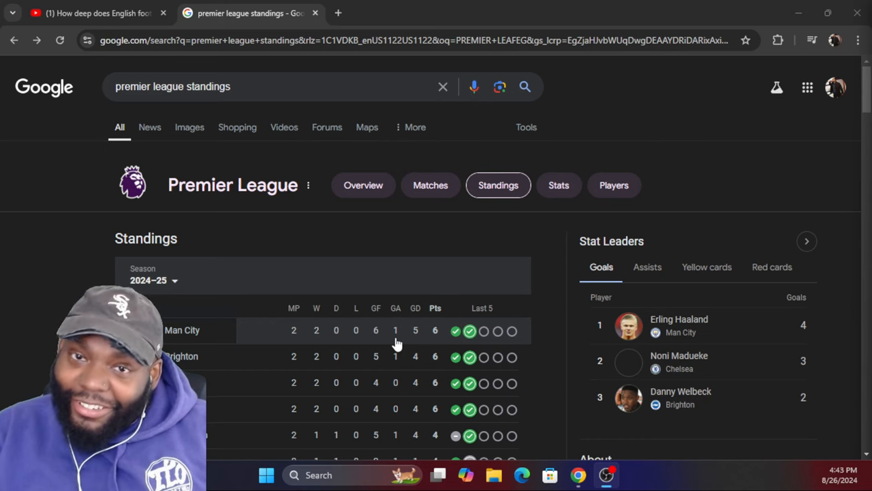
- Show standings rows from West Ham down to Everton, including Crystal Palace 17th
scroll("down", 3)
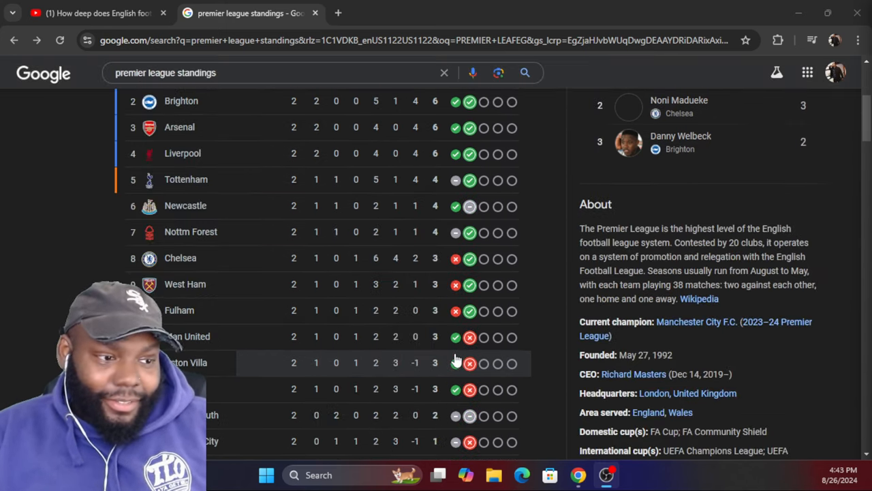
scroll("down", 3)
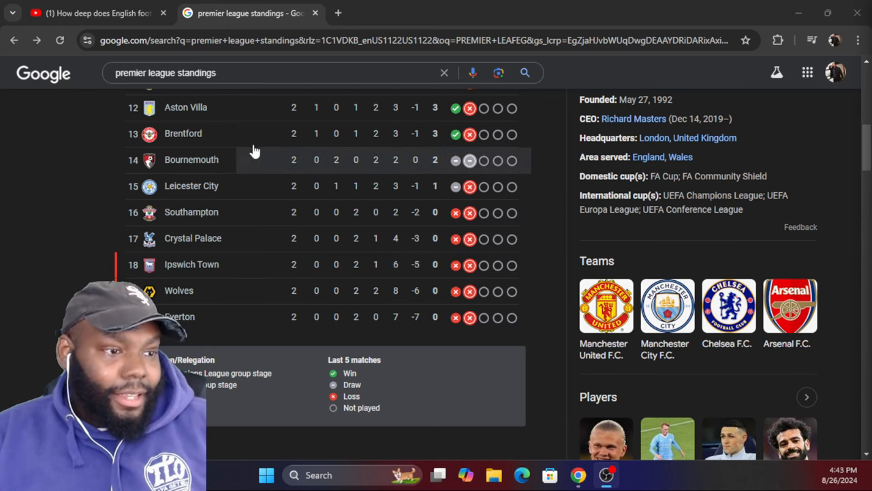
mouse_move(187, 242)
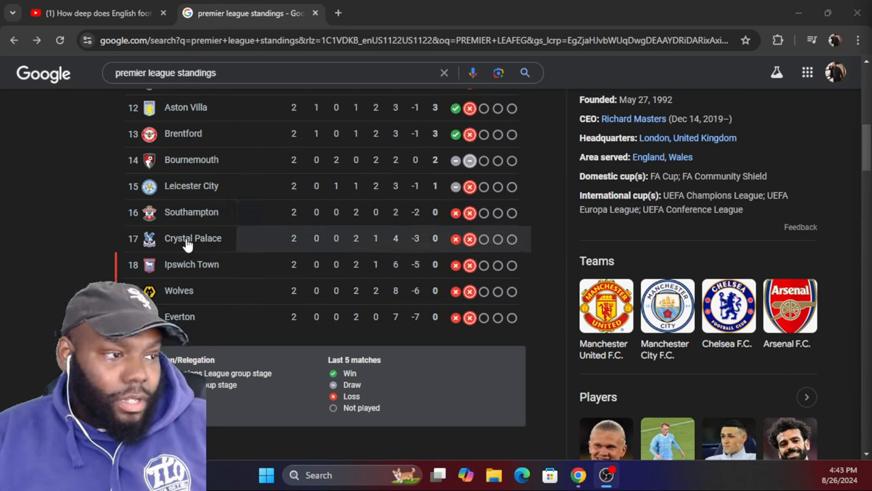
mouse_move(217, 247)
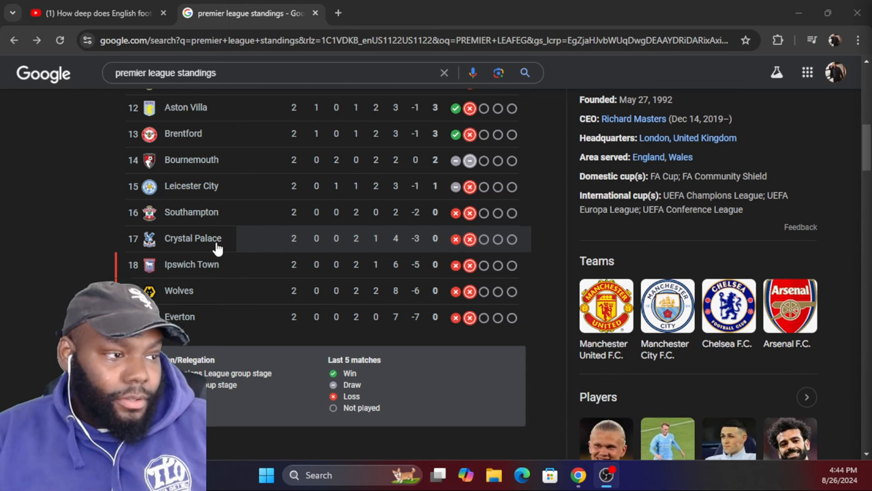
mouse_move(297, 291)
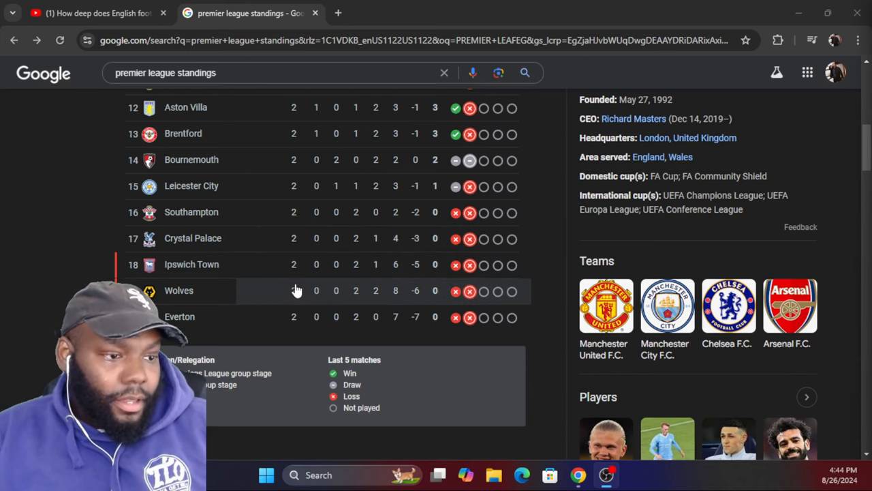
scroll("up", 3)
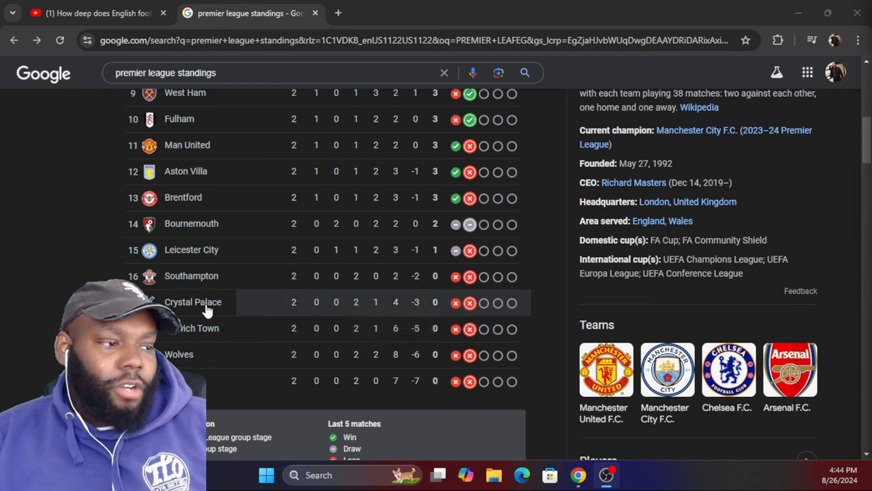
mouse_move(218, 259)
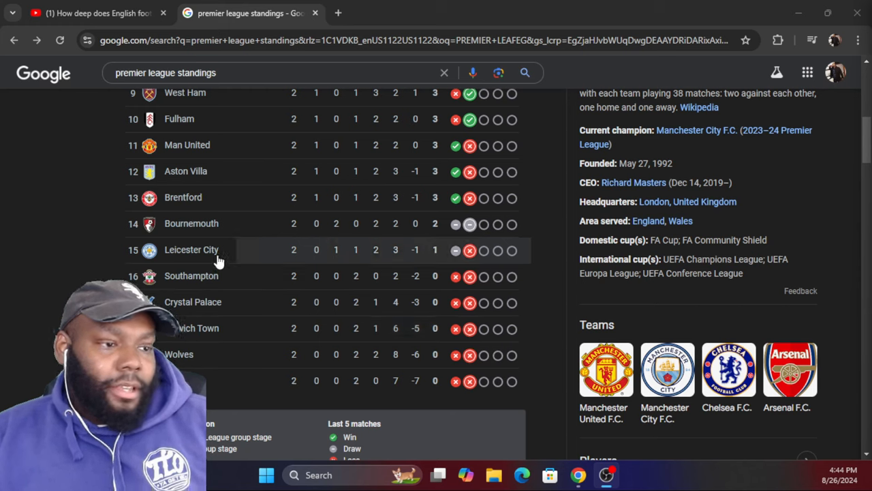
mouse_move(485, 280)
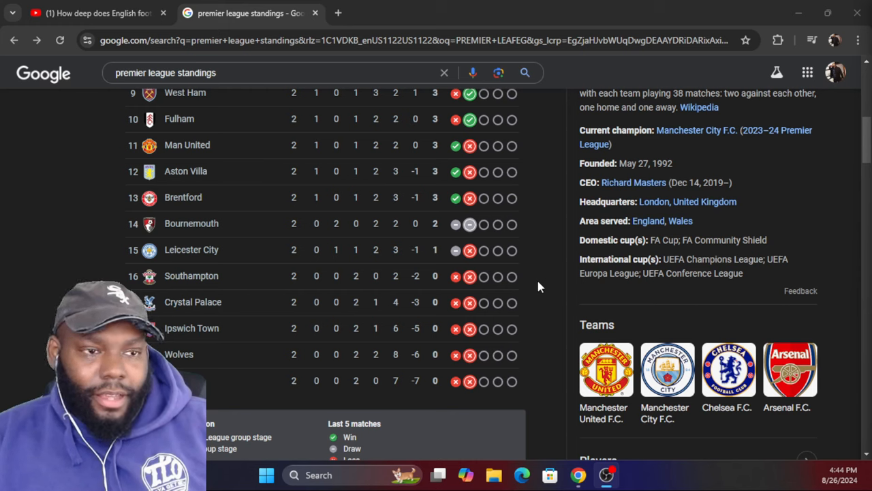
mouse_move(463, 281)
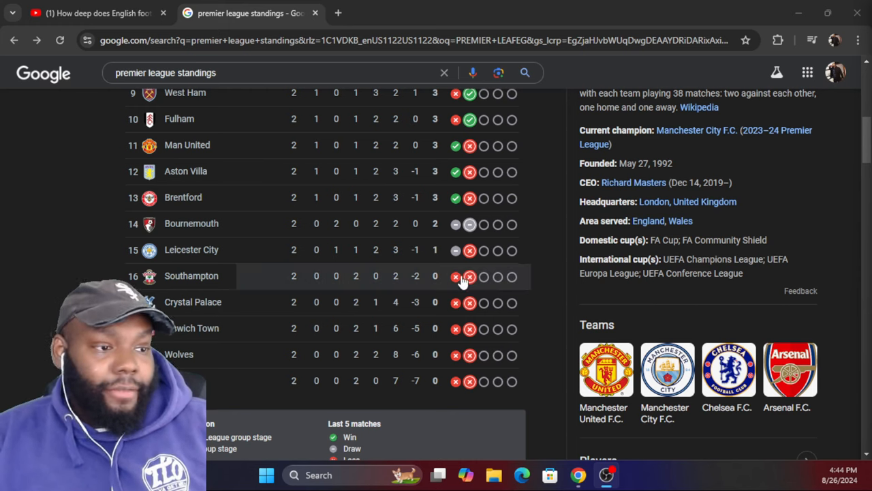
mouse_move(258, 380)
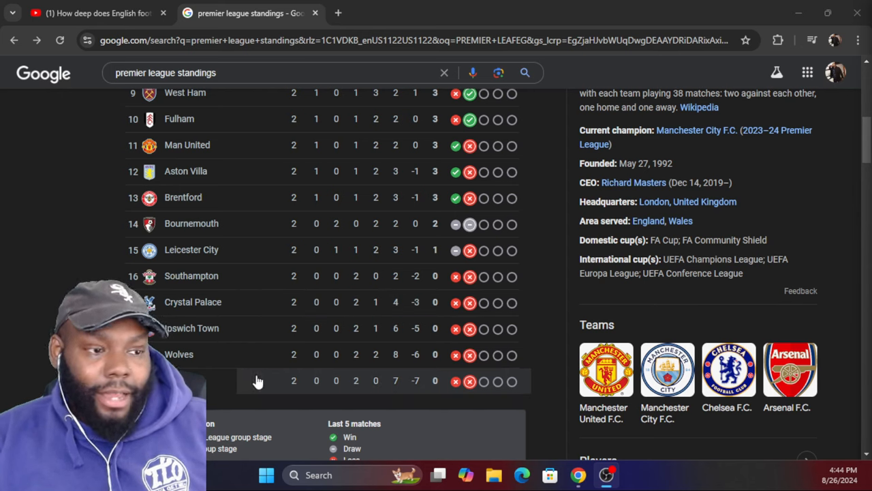
mouse_move(264, 381)
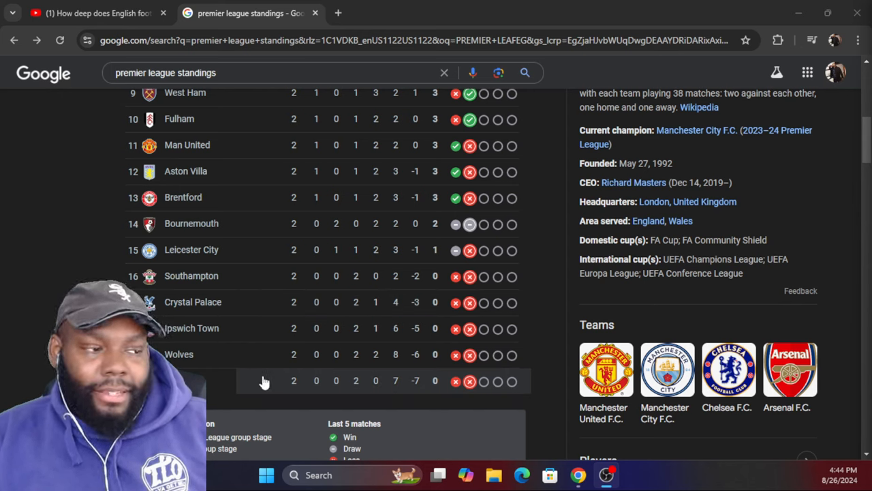
- Show rows 14–20 with Ipswich Town, Wolves, Everton and the Qualification/Relegation legend
scroll("down", 3)
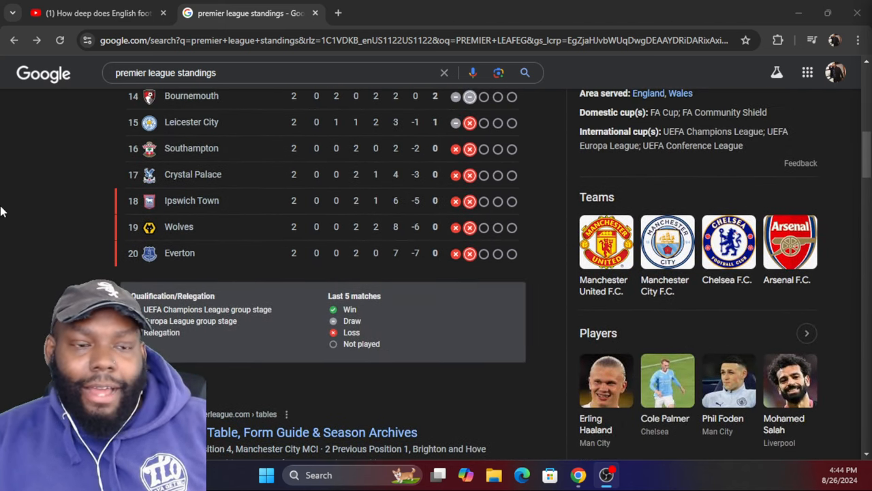
mouse_move(177, 215)
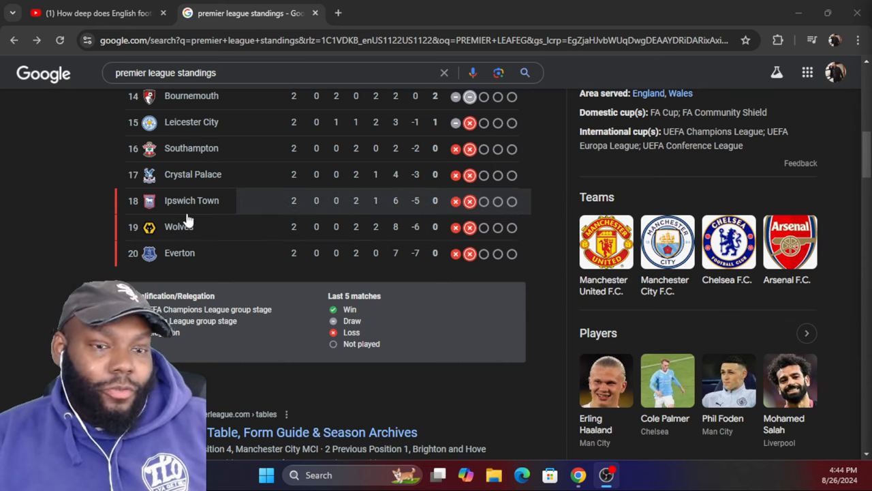
mouse_move(218, 248)
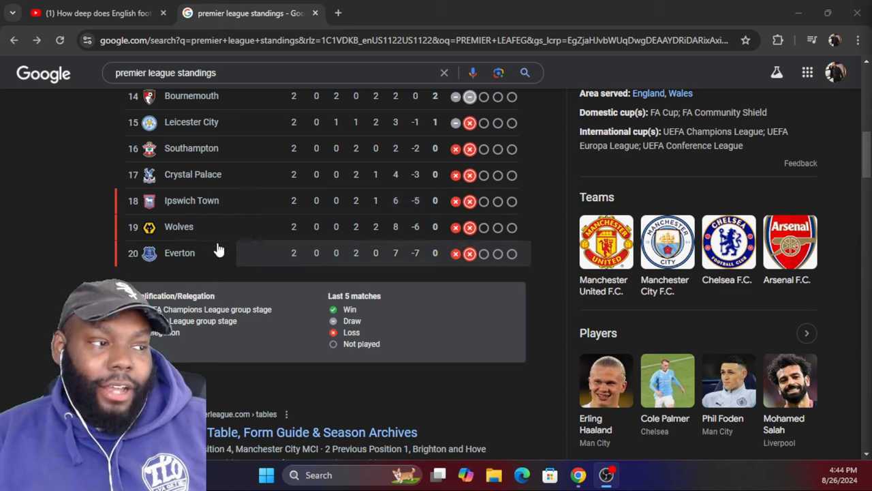
mouse_move(252, 284)
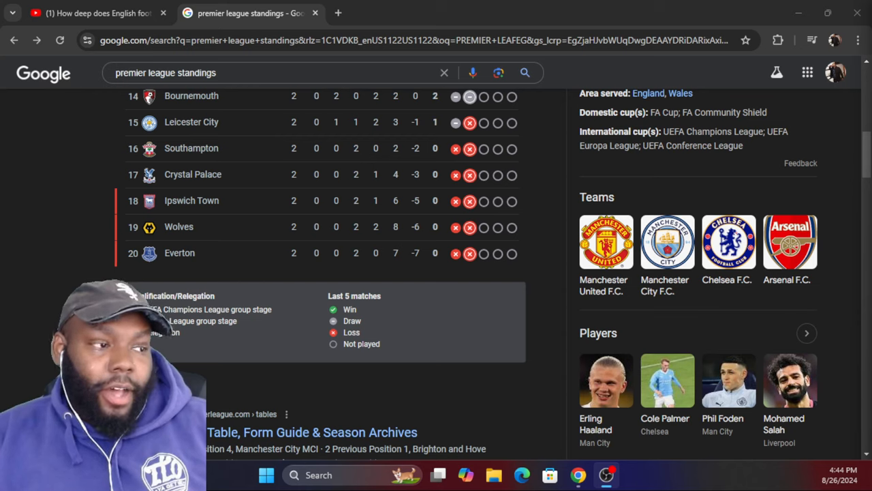
mouse_move(418, 284)
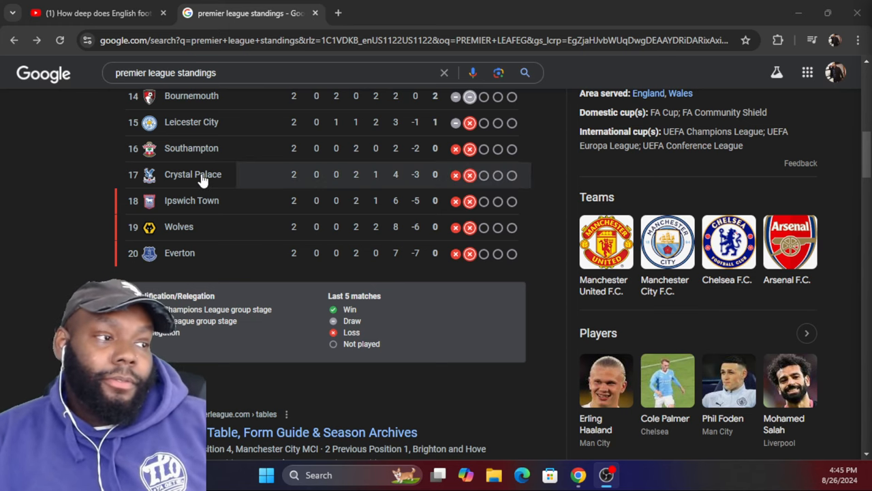
- Bring the top rows back into view: Man City, Brighton, Arsenal, Liverpool on six points
scroll("up", 3)
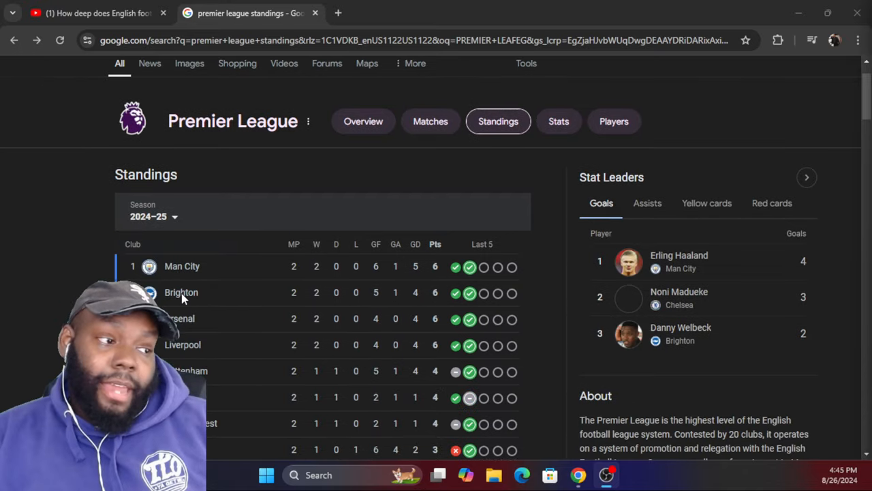
scroll("down", 3)
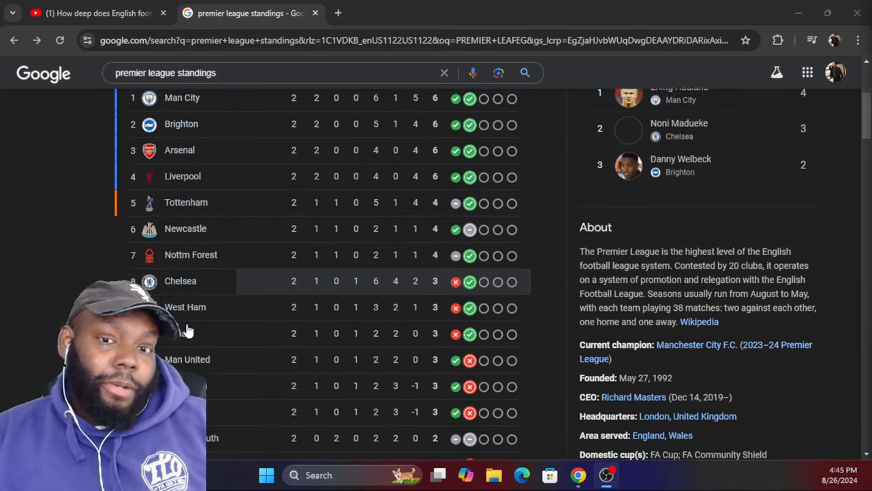
scroll("down", 3)
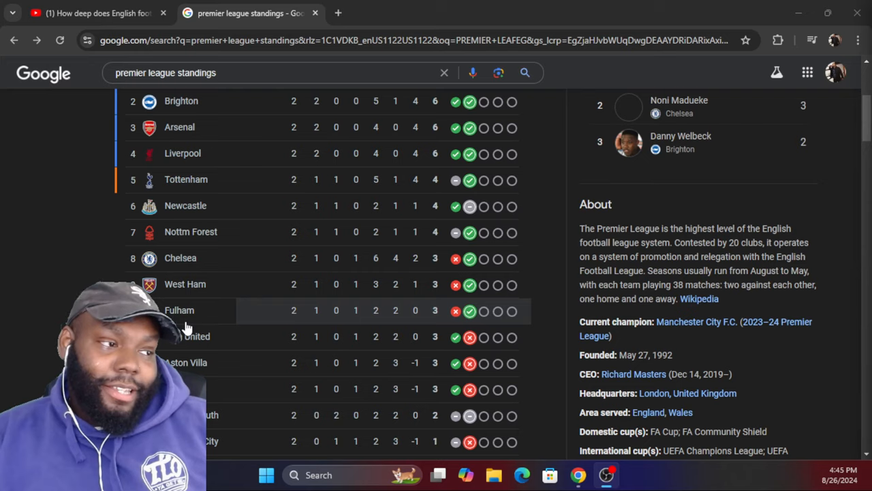
scroll("up", 3)
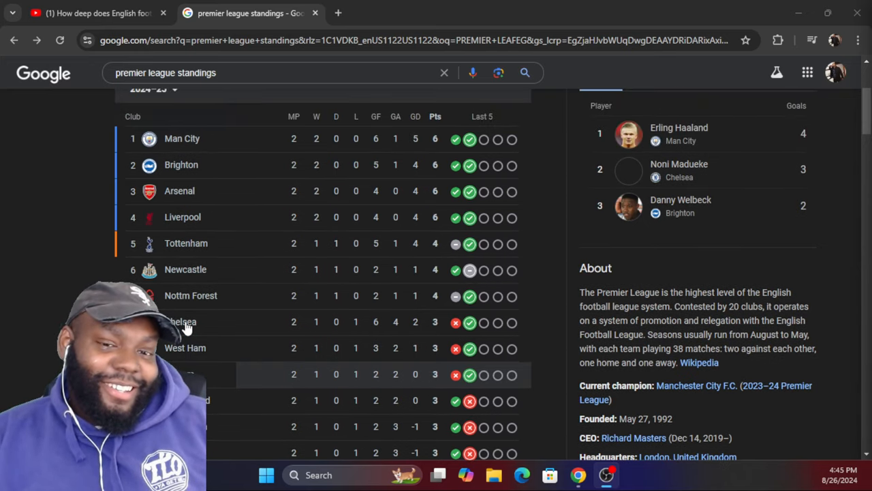
scroll("up", 3)
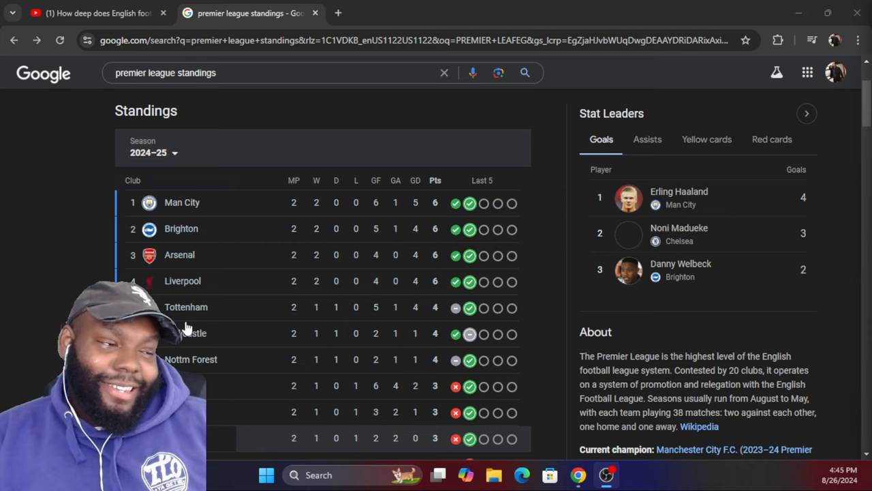